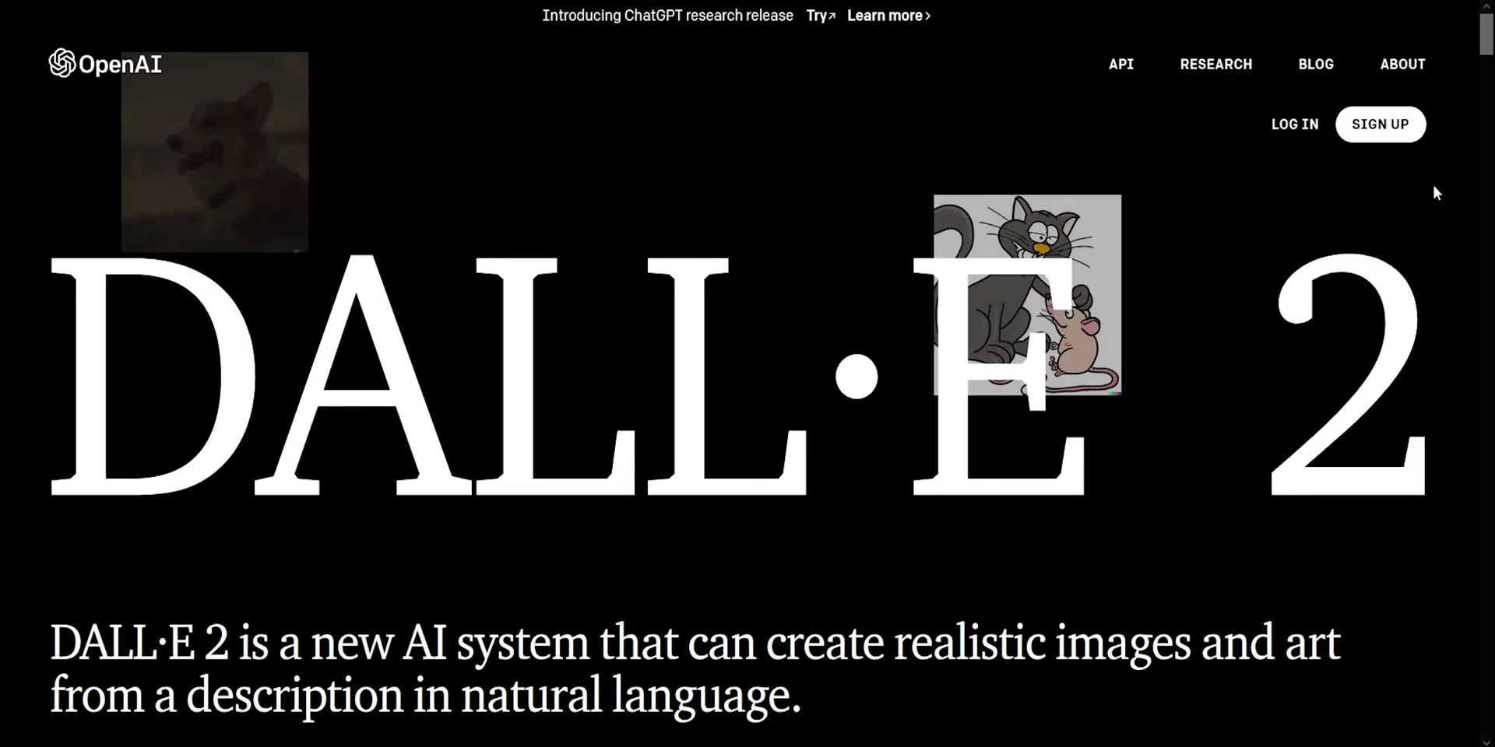
Step: Open the DALL·E image generator from the OpenAI DALL·E 2 page
{"action": "left_click", "coordinate": [1380, 125]}
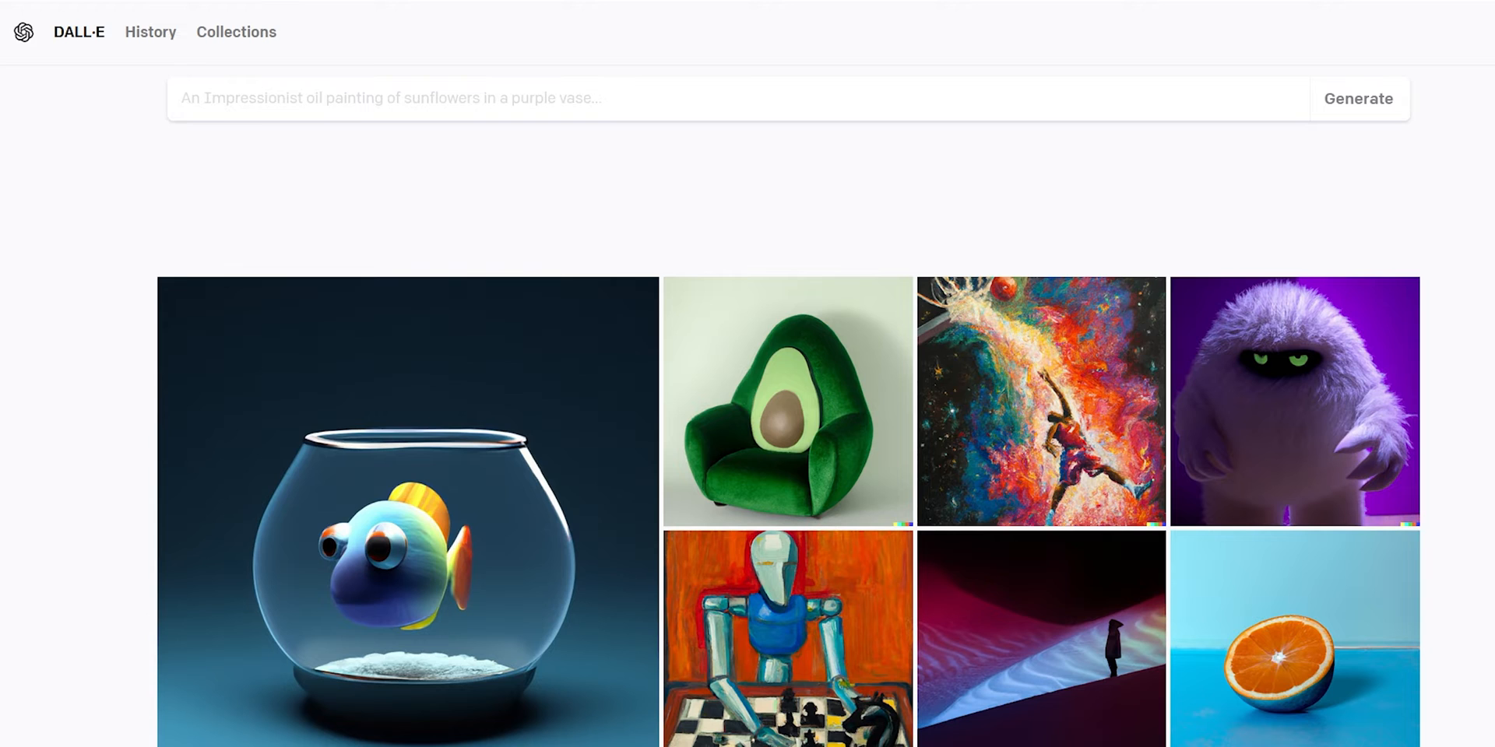
Step: Generate four images from the prompt 'white cat'
{"action": "left_click", "coordinate": [381, 98]}
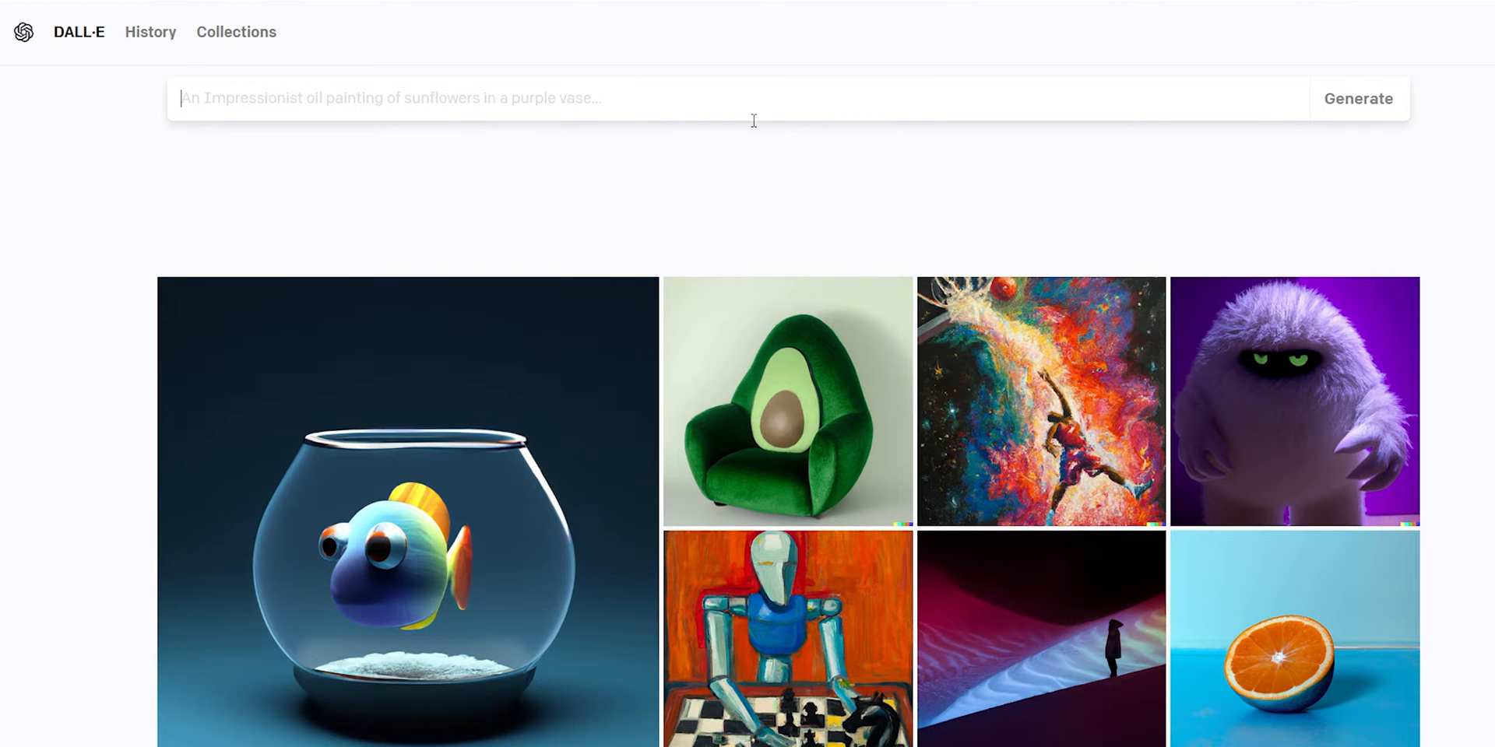
{"action": "type", "text": "white cat"}
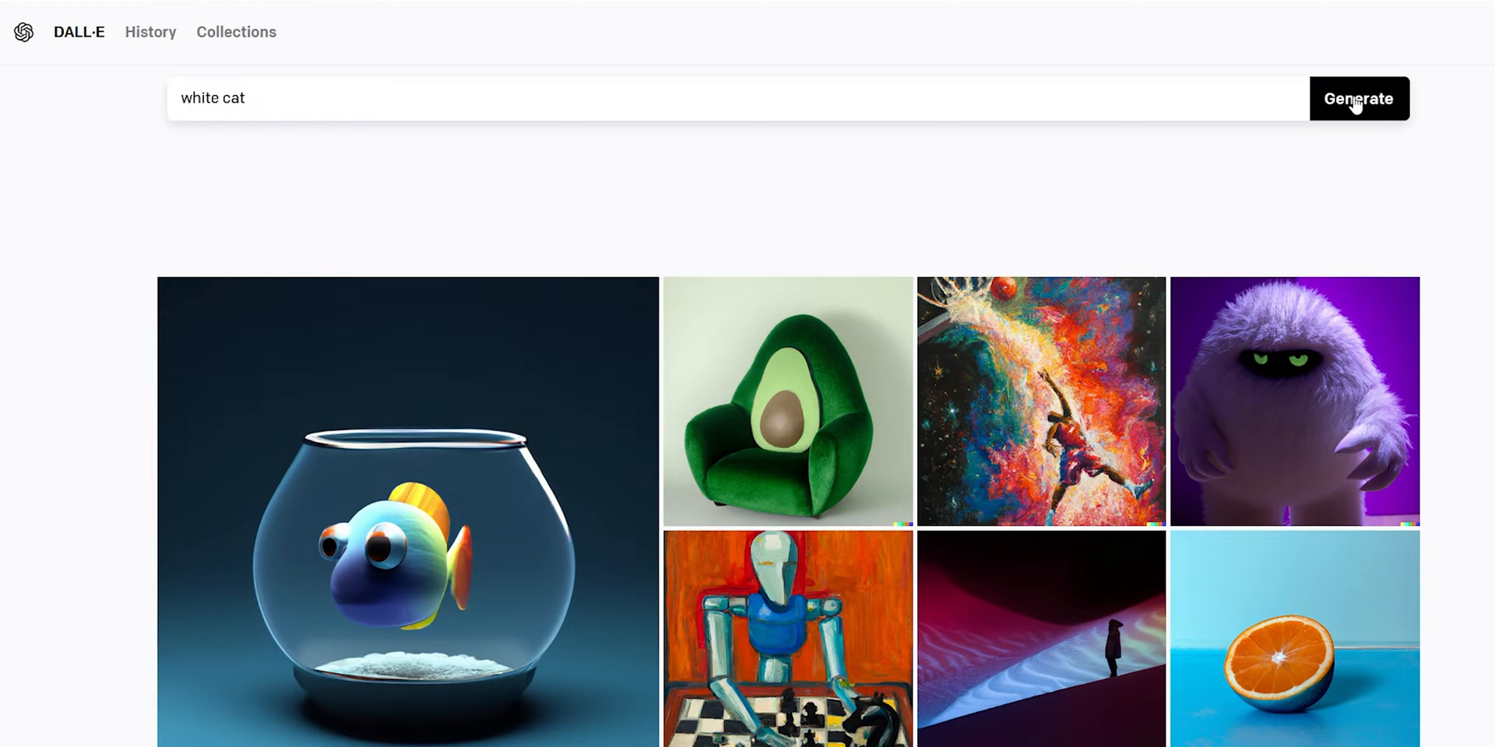
{"action": "left_click", "coordinate": [1358, 98]}
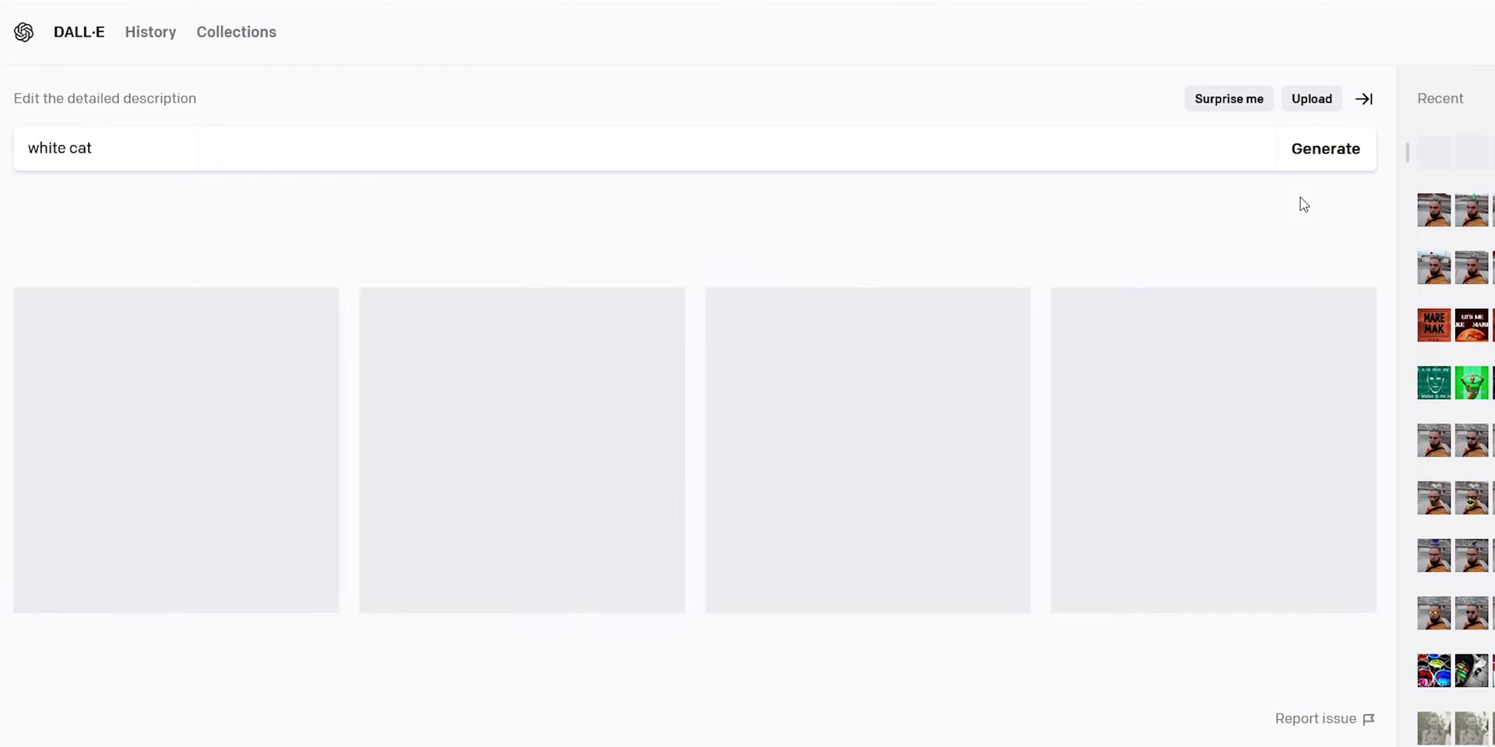
{"action": "left_click", "coordinate": [1325, 149]}
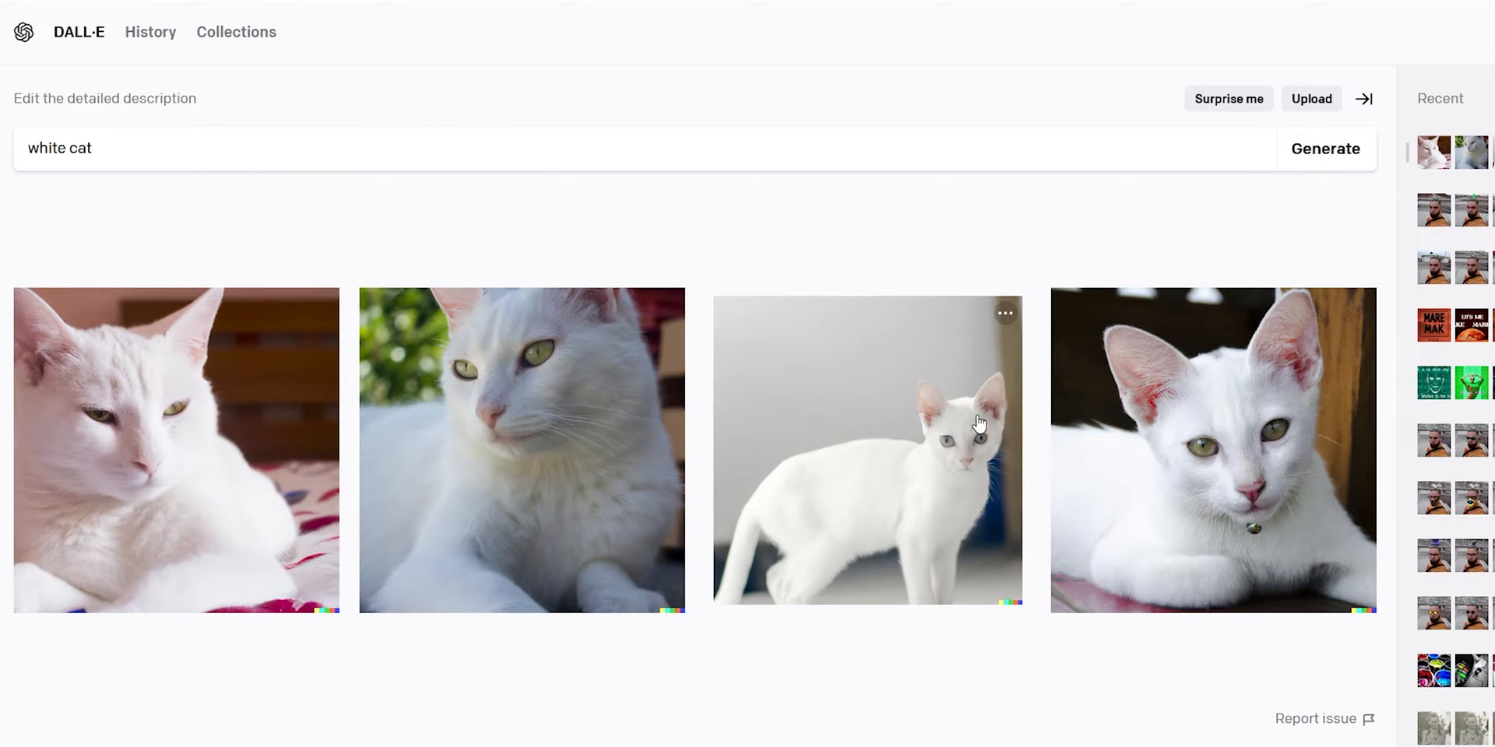
Step: Save the lying kitten with the bell collar to Favorites and reopen it from Collections
{"action": "left_click", "coordinate": [1211, 448]}
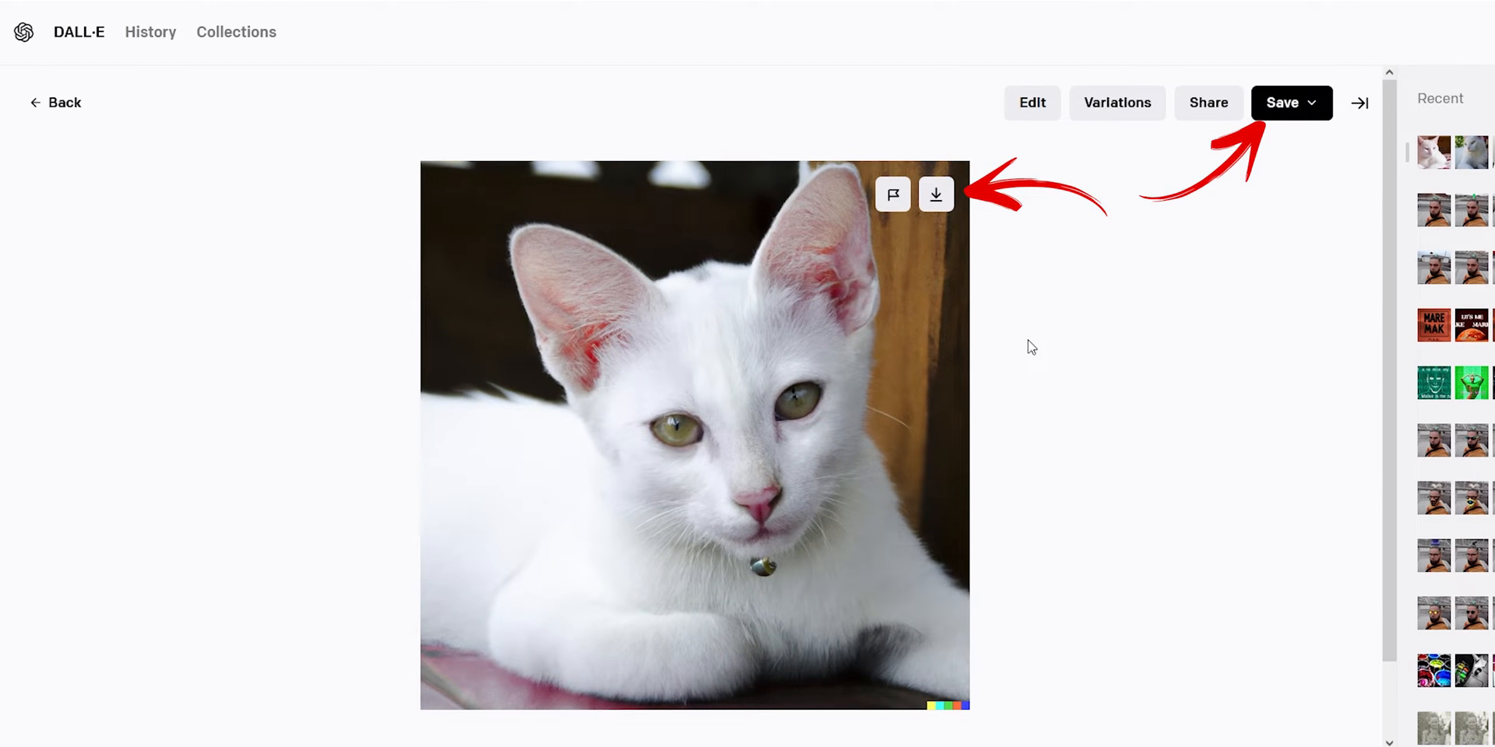
{"action": "left_click", "coordinate": [1292, 103]}
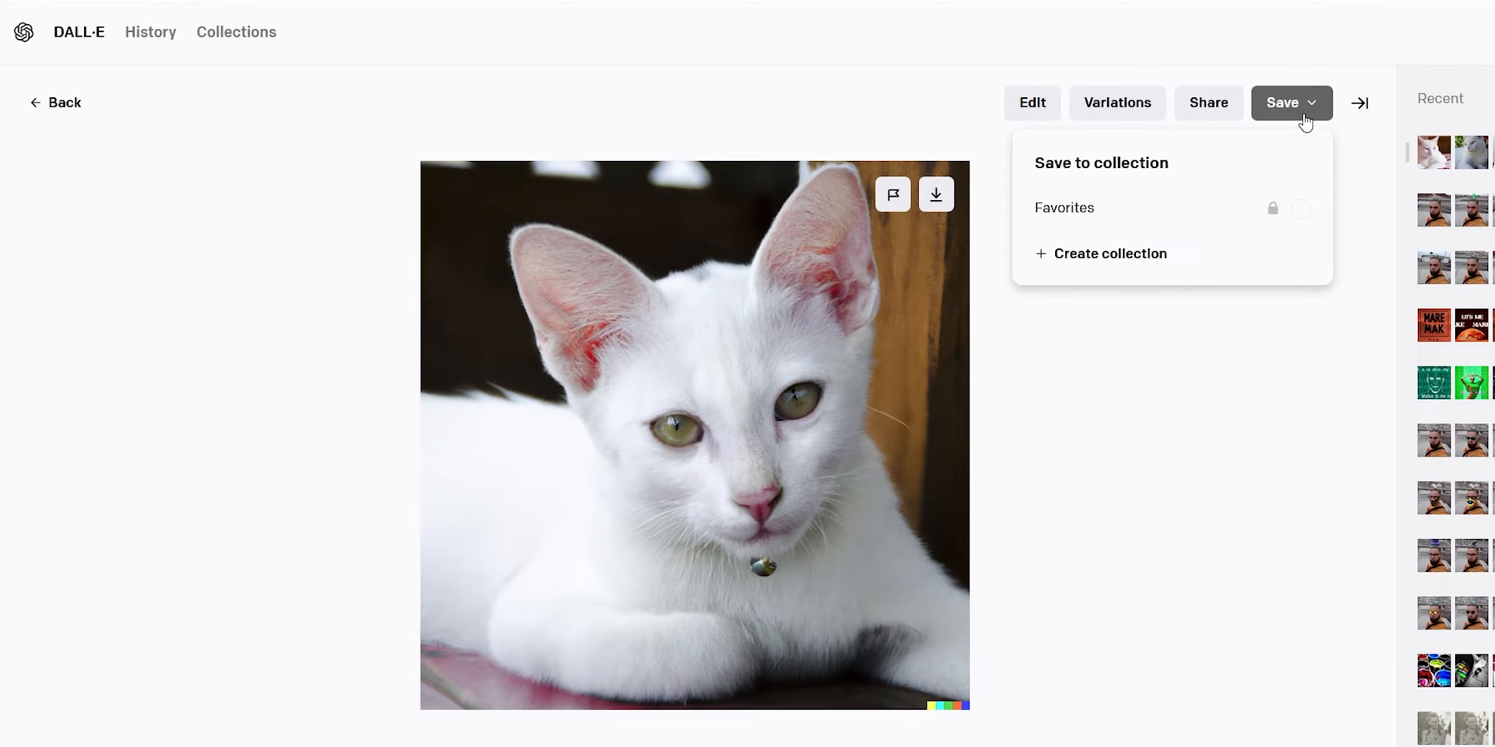
{"action": "left_click", "coordinate": [1301, 209]}
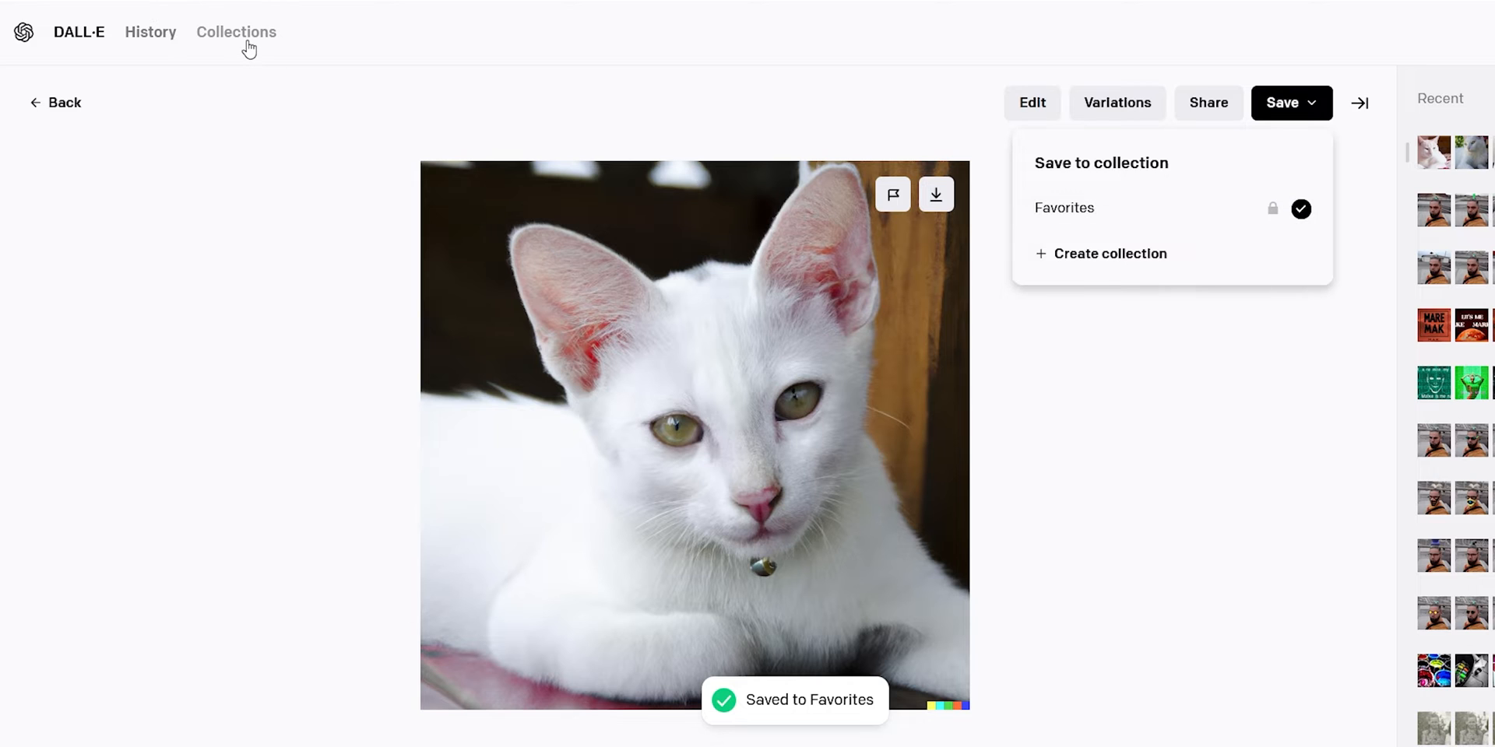
{"action": "left_click", "coordinate": [235, 32]}
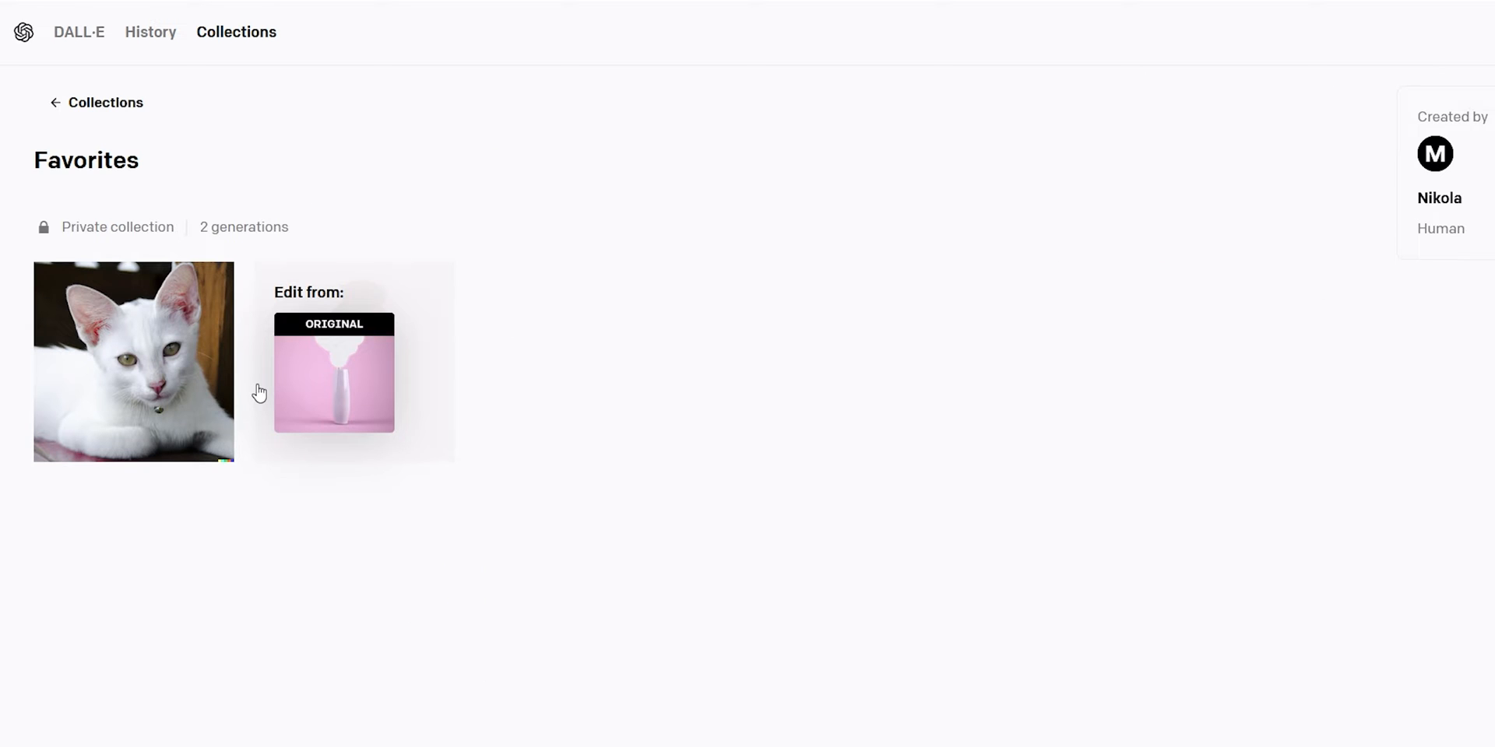
{"action": "left_click", "coordinate": [132, 365]}
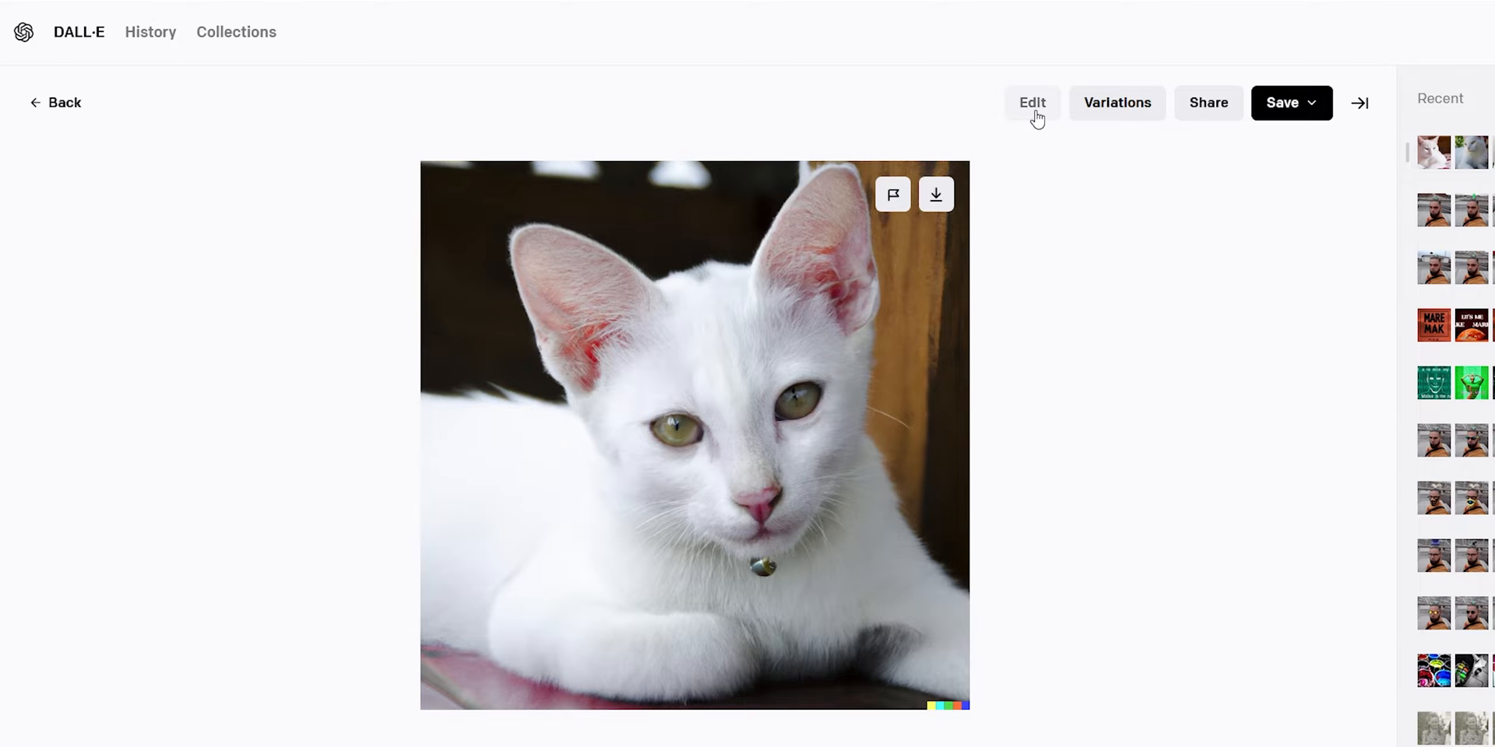
Step: Regenerate the kitten's erased eyes with 'white cat with red eyes' and open the red-eyed edit
{"action": "left_click", "coordinate": [1032, 102]}
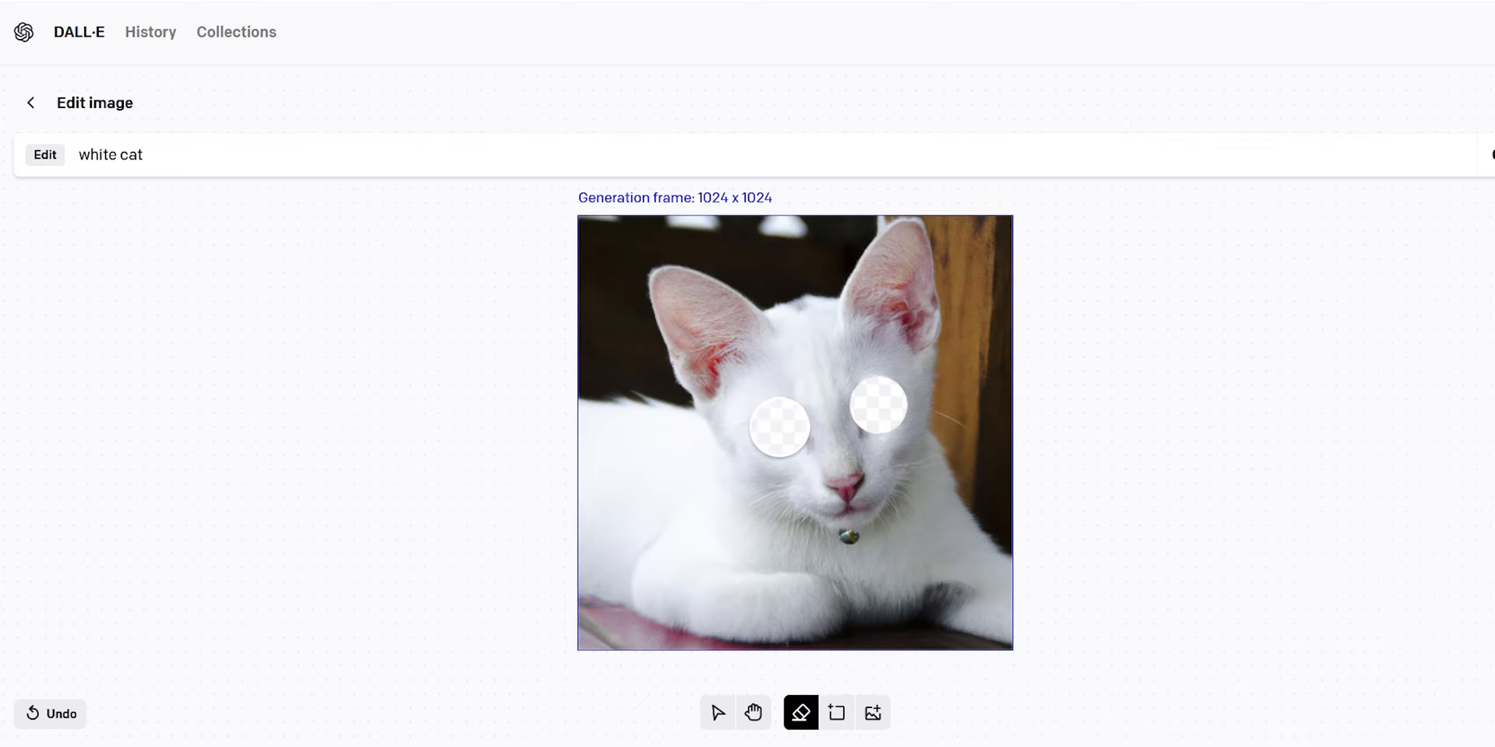
{"action": "type", "text": "with red eyes"}
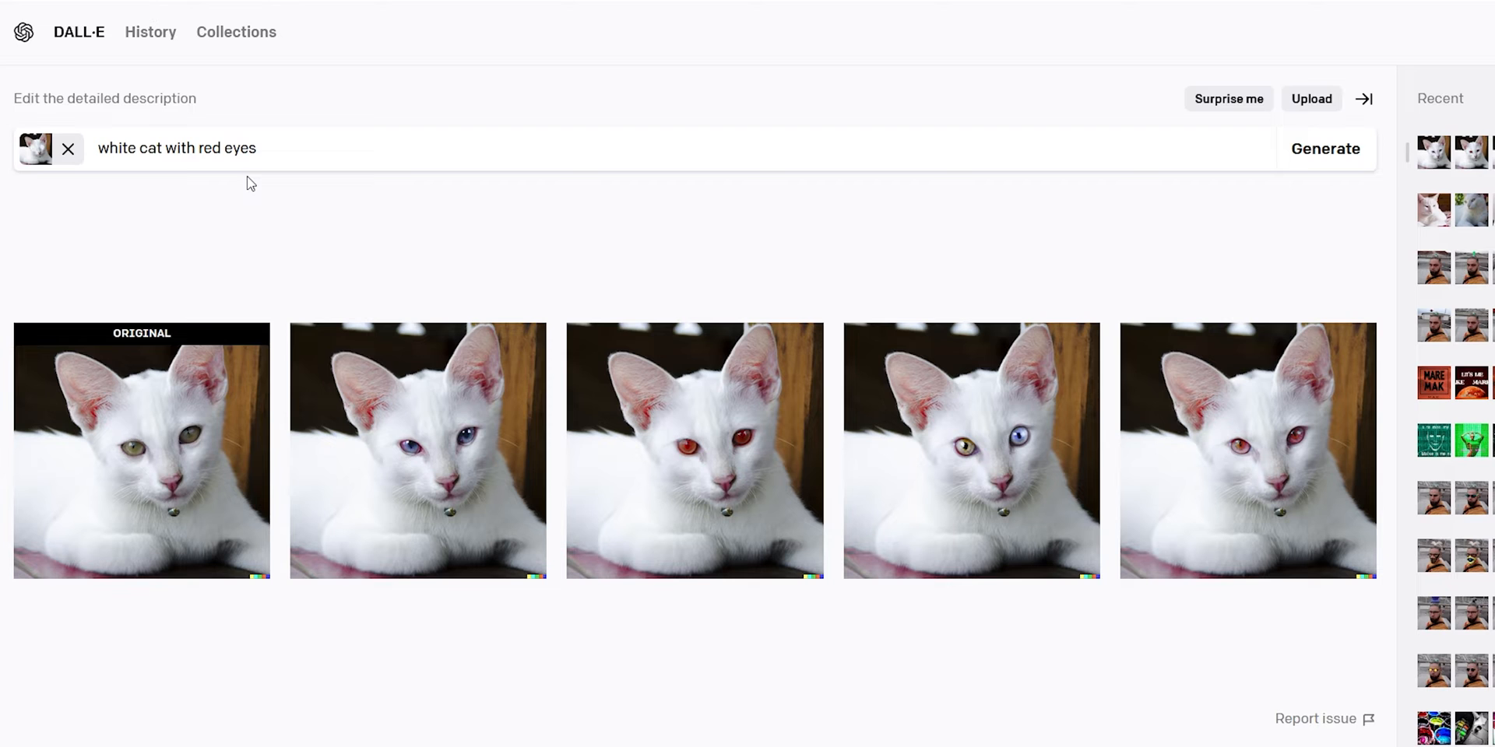
{"action": "mouse_move", "coordinate": [767, 457]}
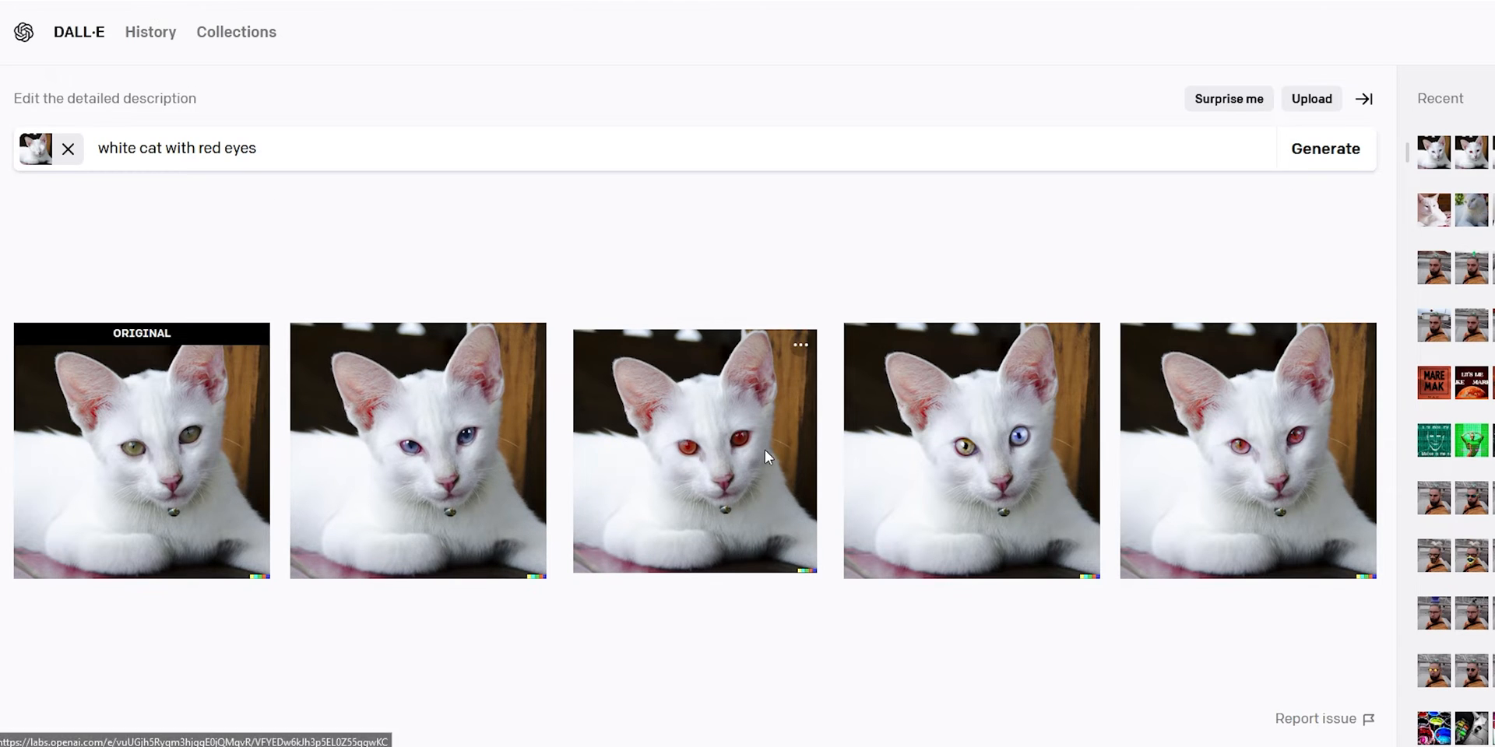
{"action": "left_click", "coordinate": [694, 457]}
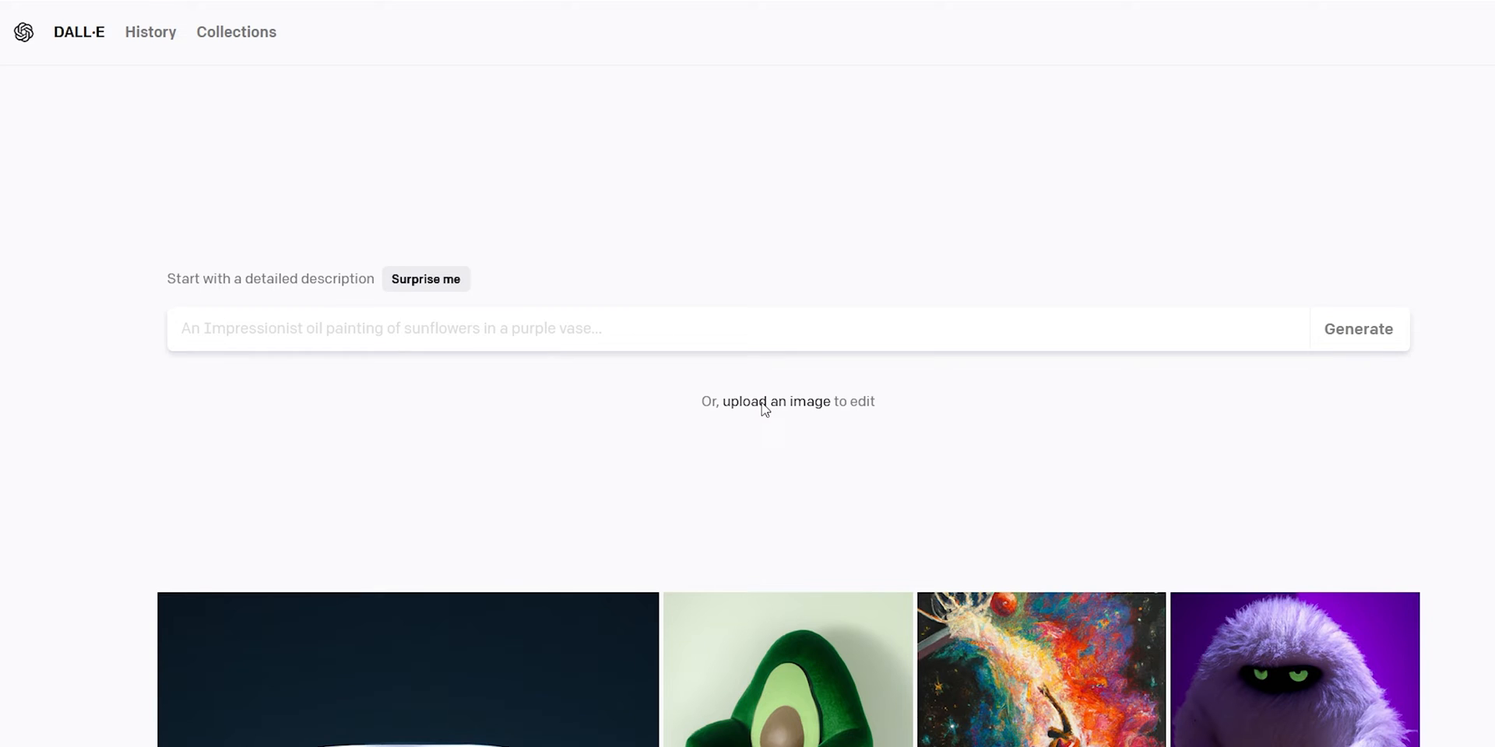
Step: Upload and square-crop the flower photo, then fill its erased top with a red rose
{"action": "left_click", "coordinate": [776, 402]}
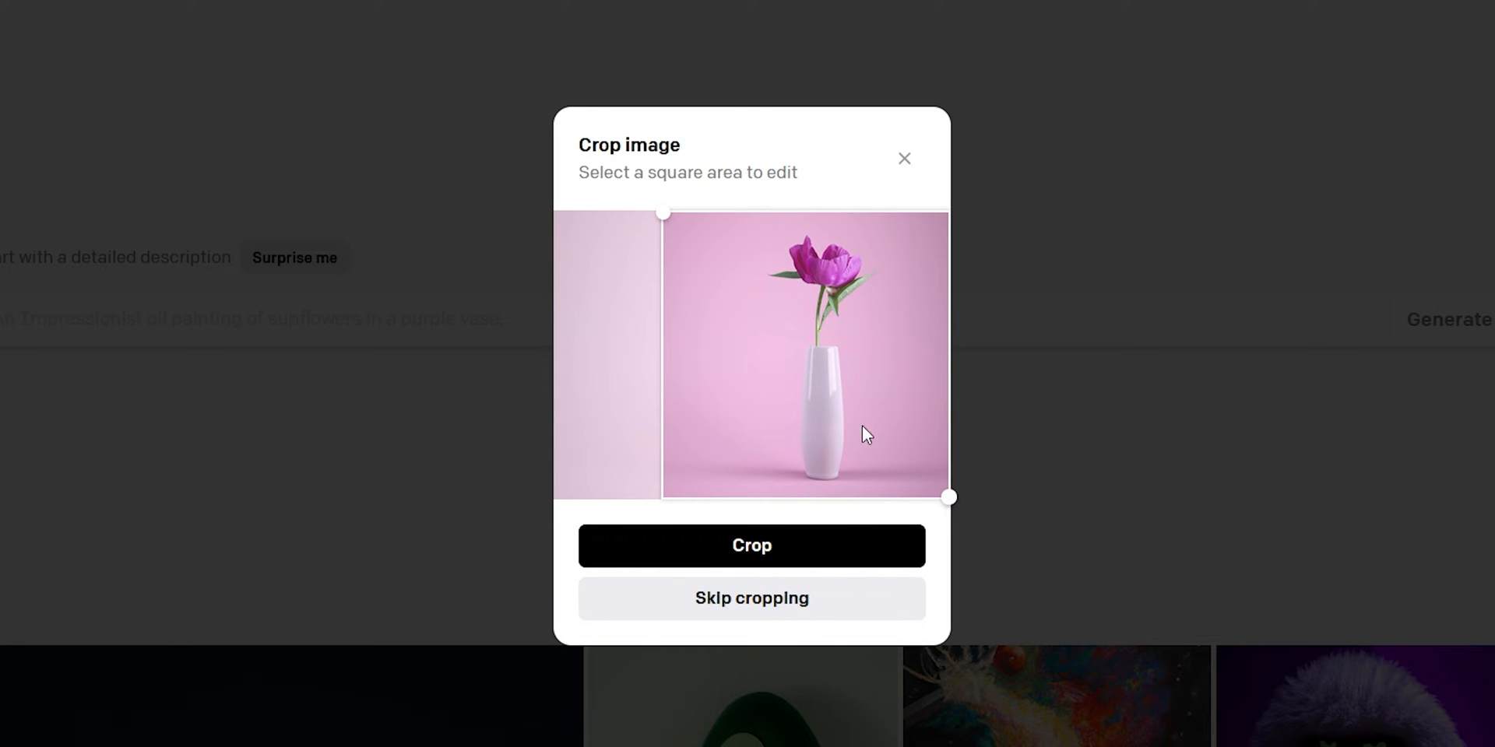
{"action": "left_click", "coordinate": [751, 545]}
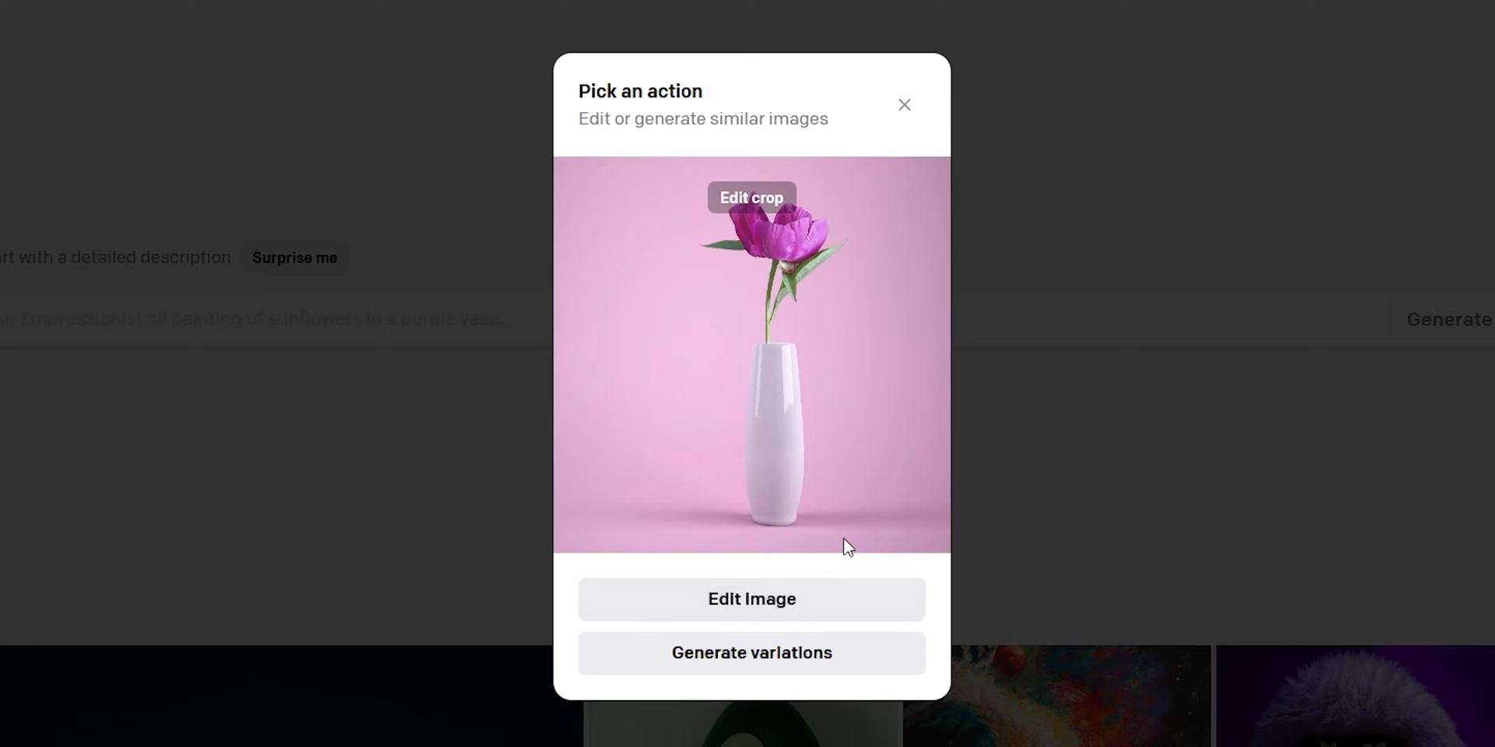
{"action": "mouse_move", "coordinate": [829, 584]}
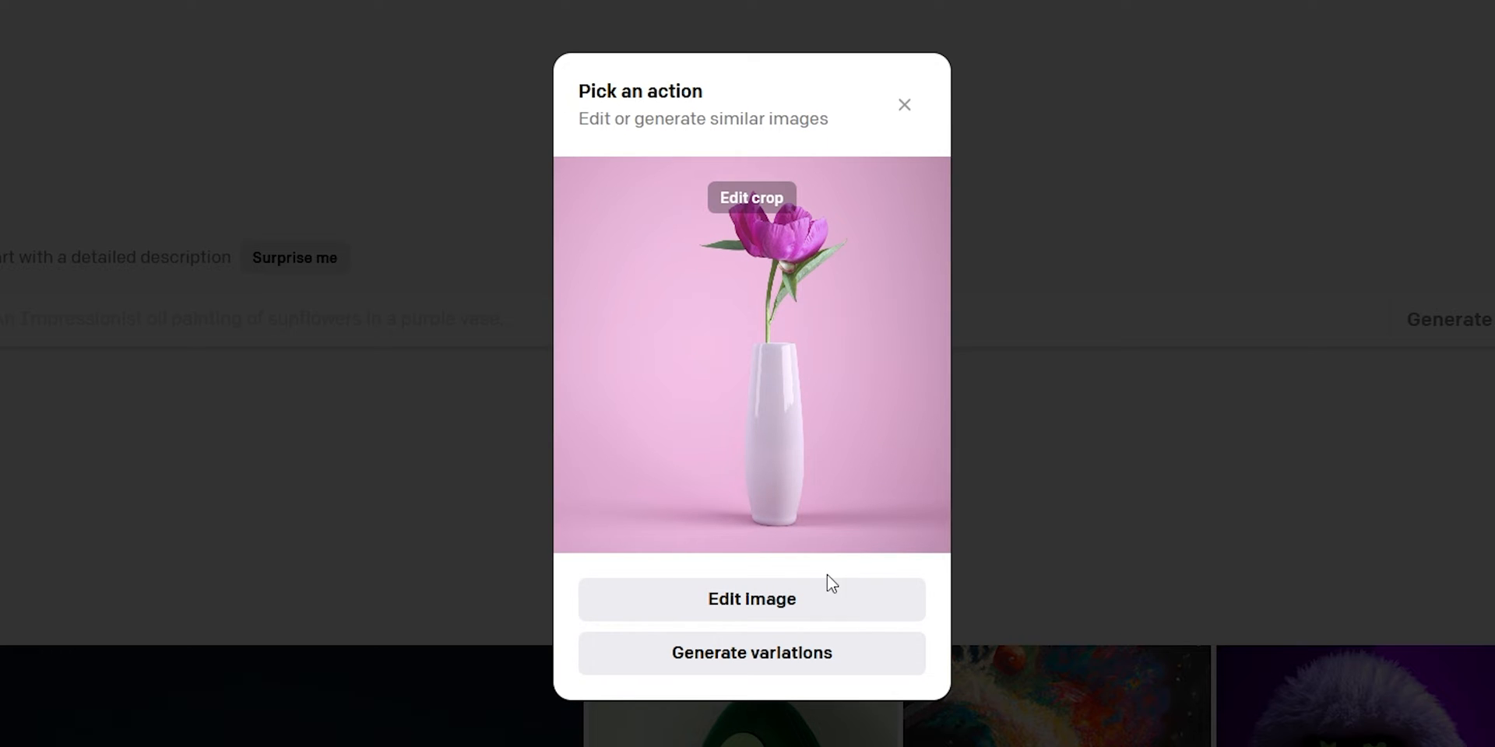
{"action": "mouse_move", "coordinate": [823, 616]}
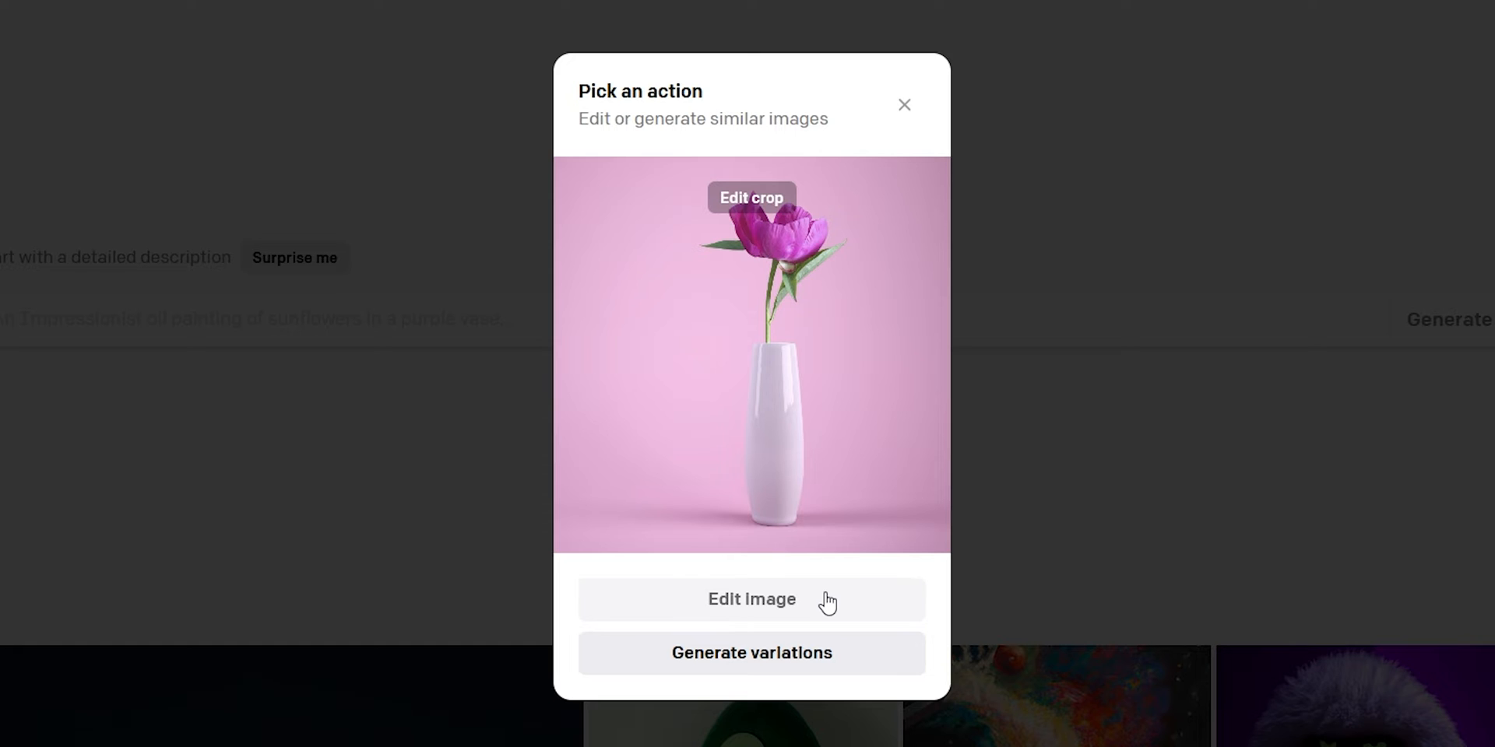
{"action": "left_click", "coordinate": [751, 599]}
{"action": "type", "text": "red"}
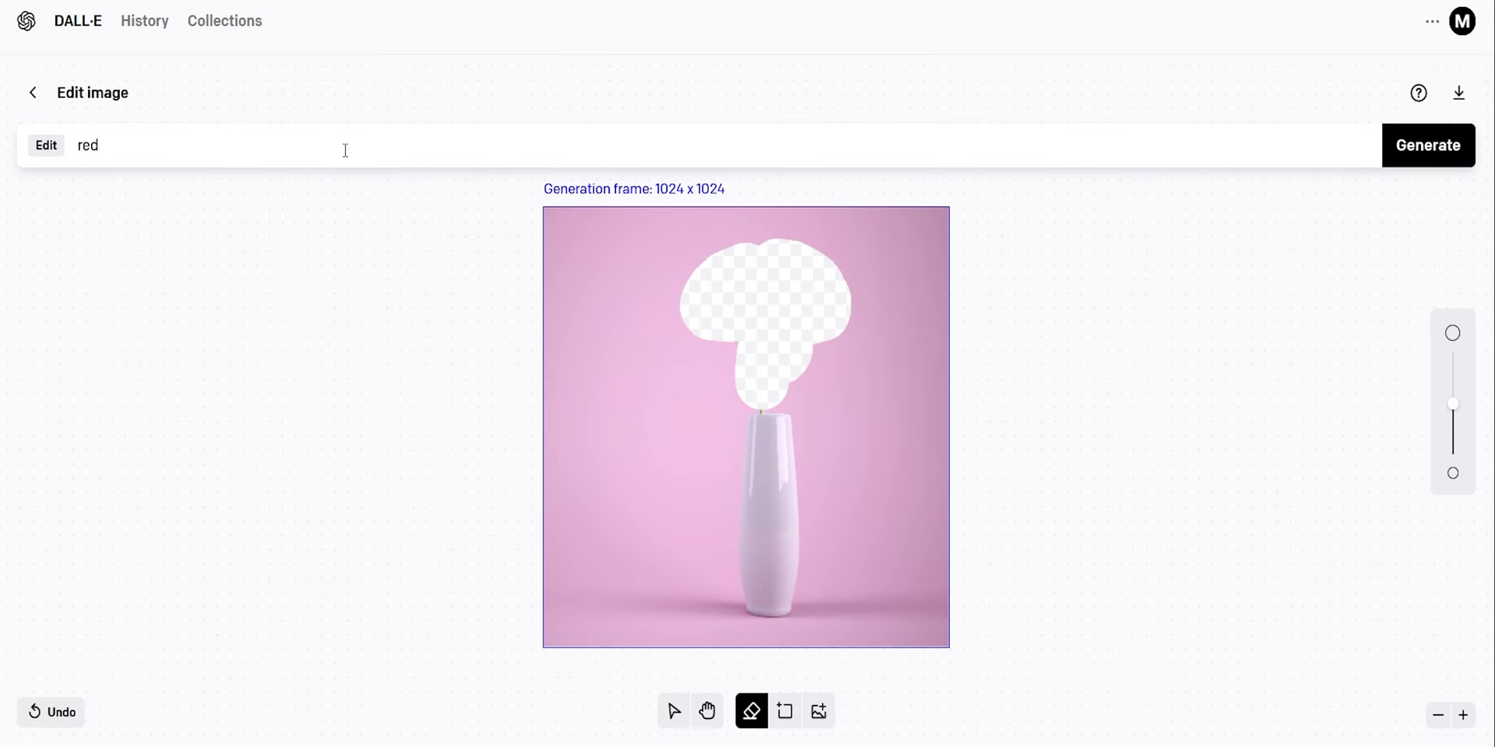
{"action": "left_click", "coordinate": [1427, 145]}
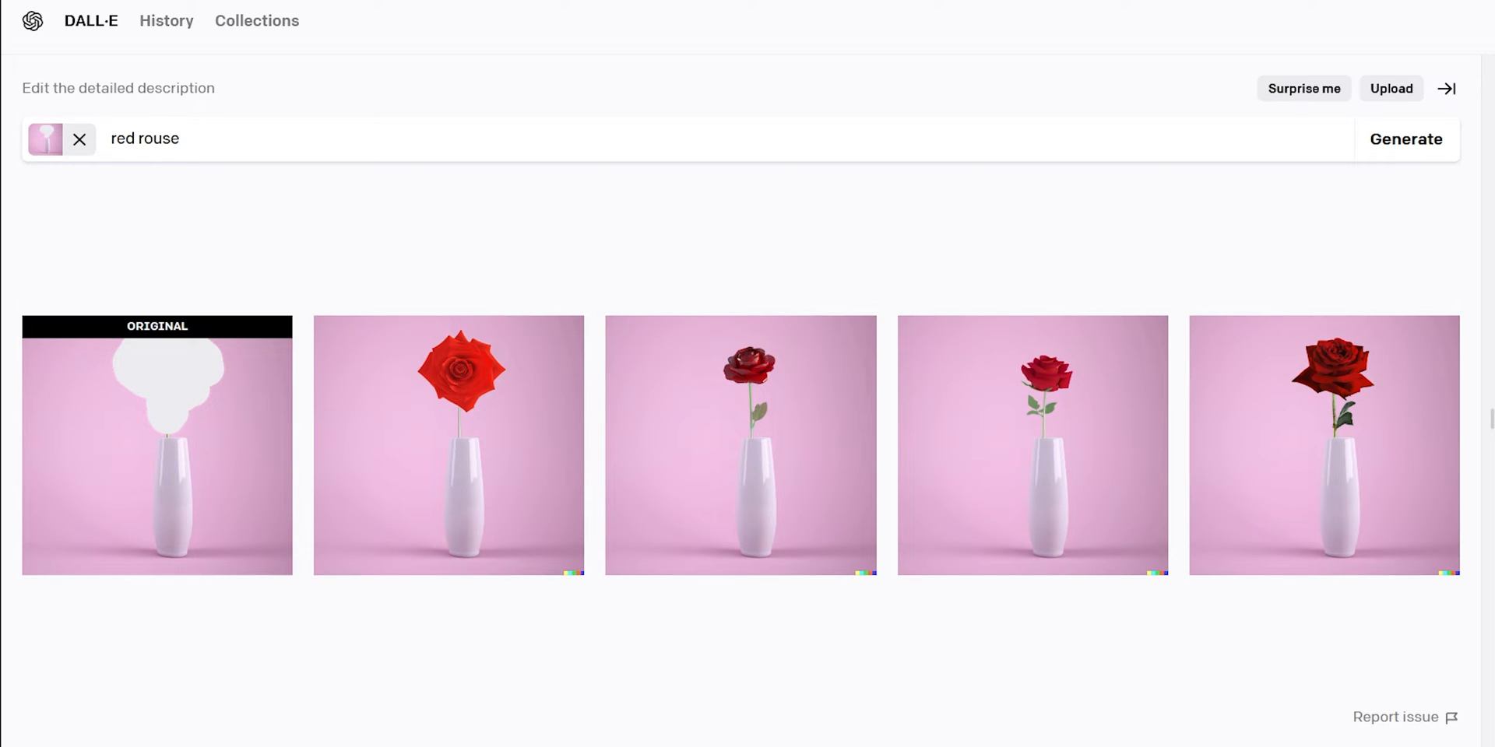
{"action": "left_click", "coordinate": [1391, 88]}
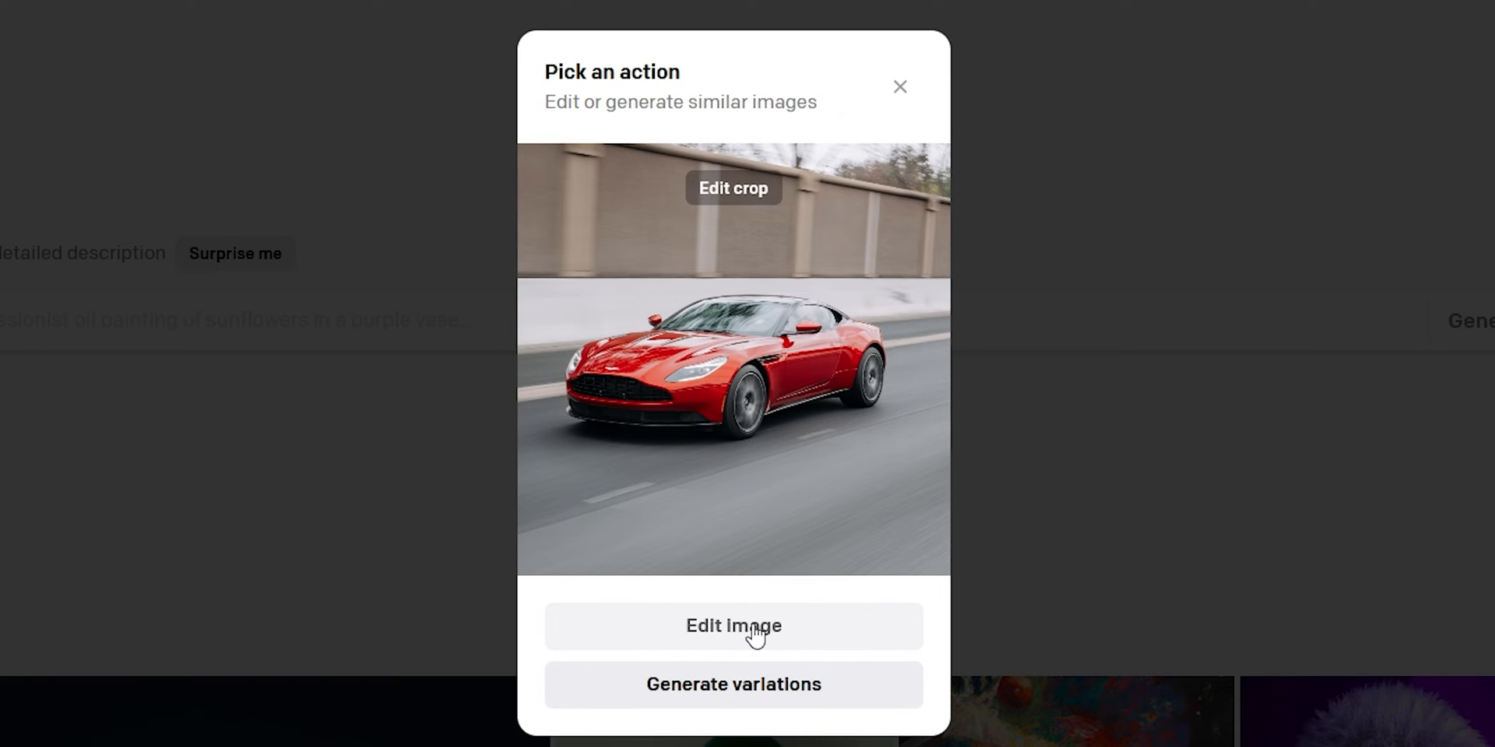
Step: Erase the red car's background and regenerate it with the prompt 'race track'
{"action": "left_click", "coordinate": [734, 626]}
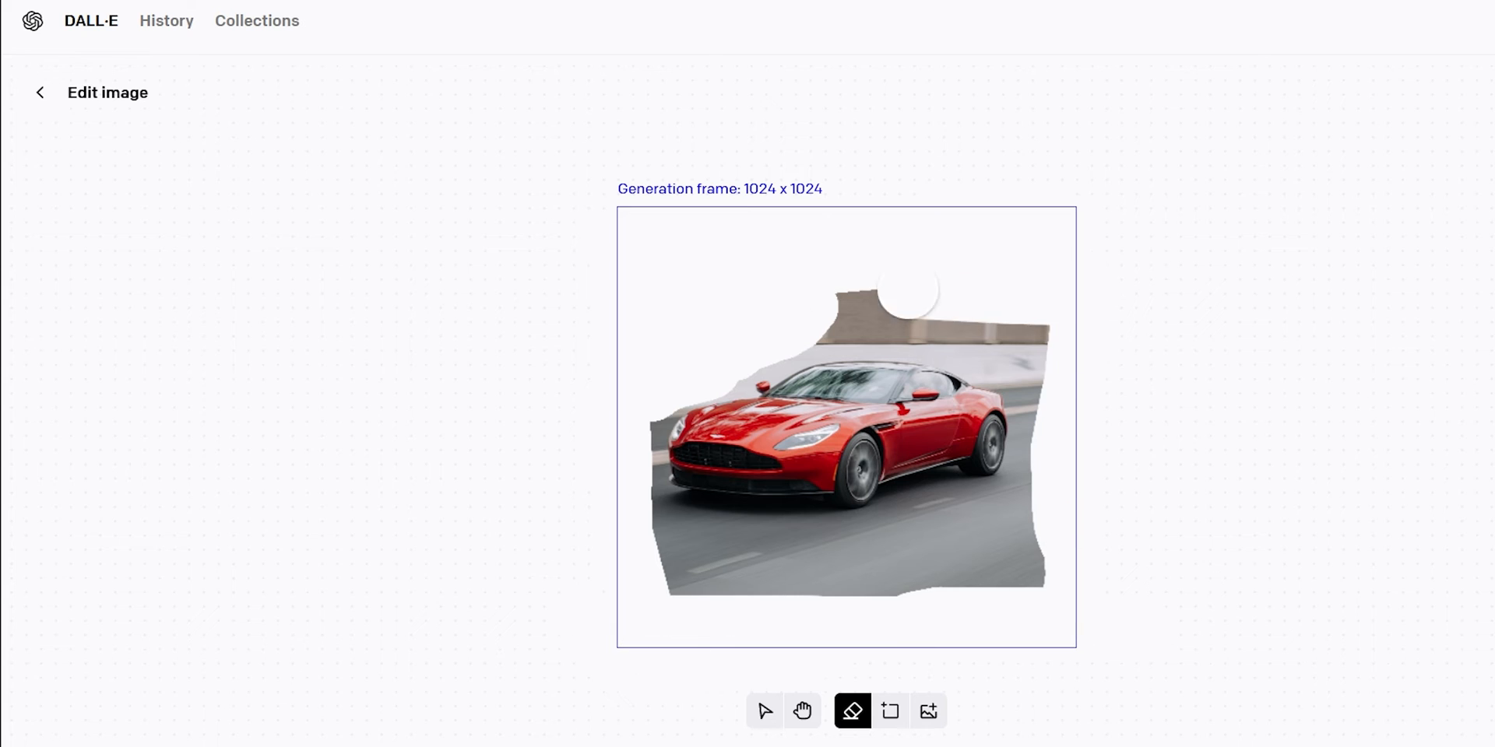
{"action": "left_click_drag", "start_coordinate": [910, 291], "coordinate": [830, 530]}
{"action": "type", "text": "car on the"}
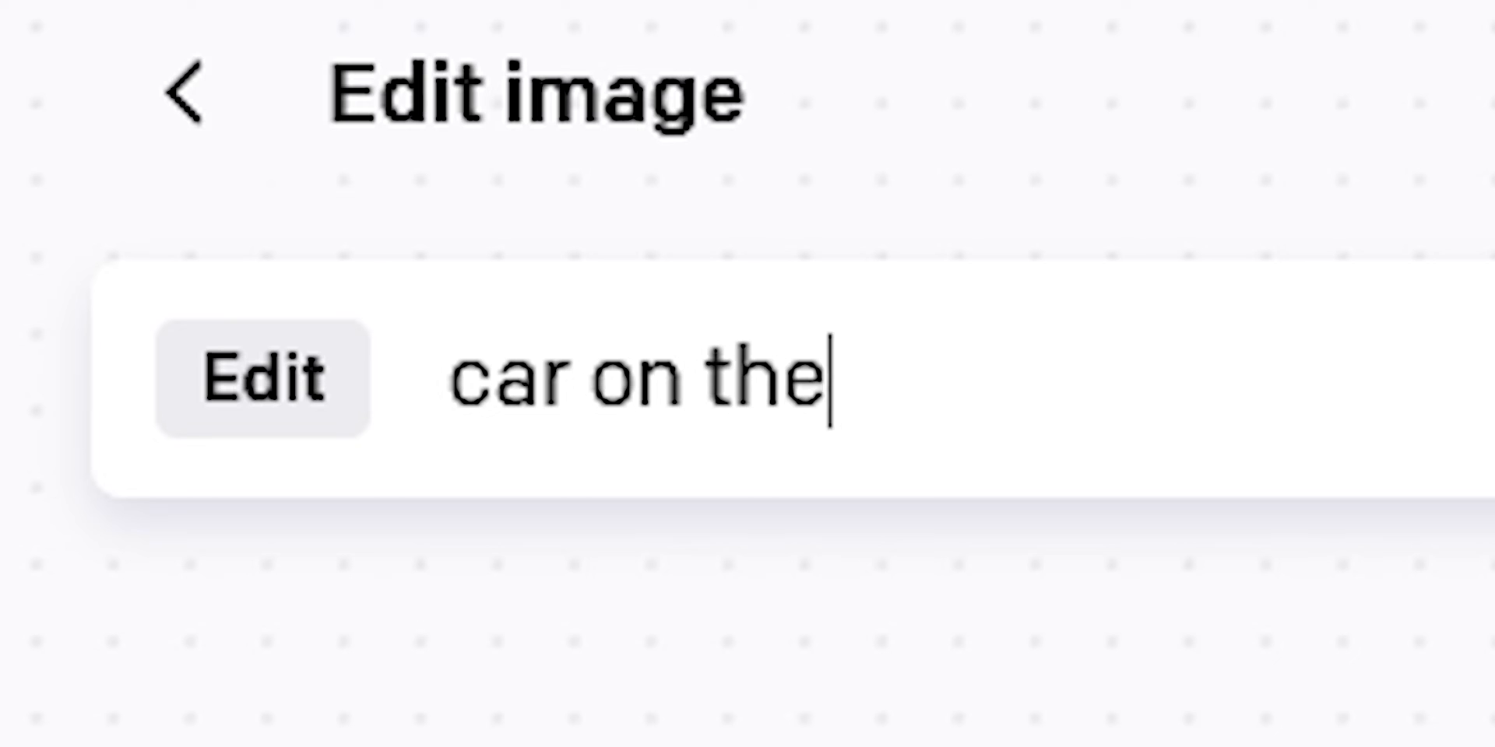
{"action": "type", "text": "race track"}
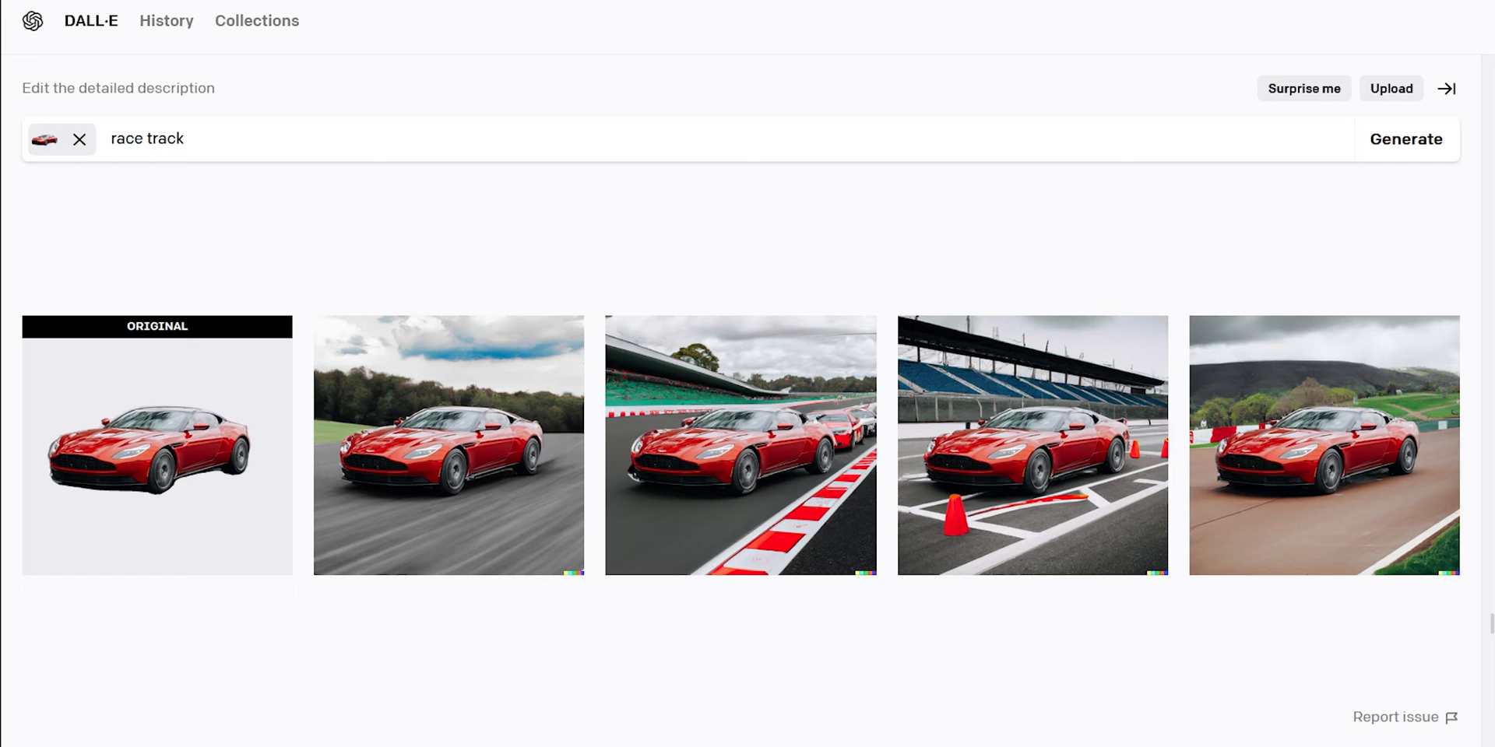
{"action": "left_click", "coordinate": [1406, 138]}
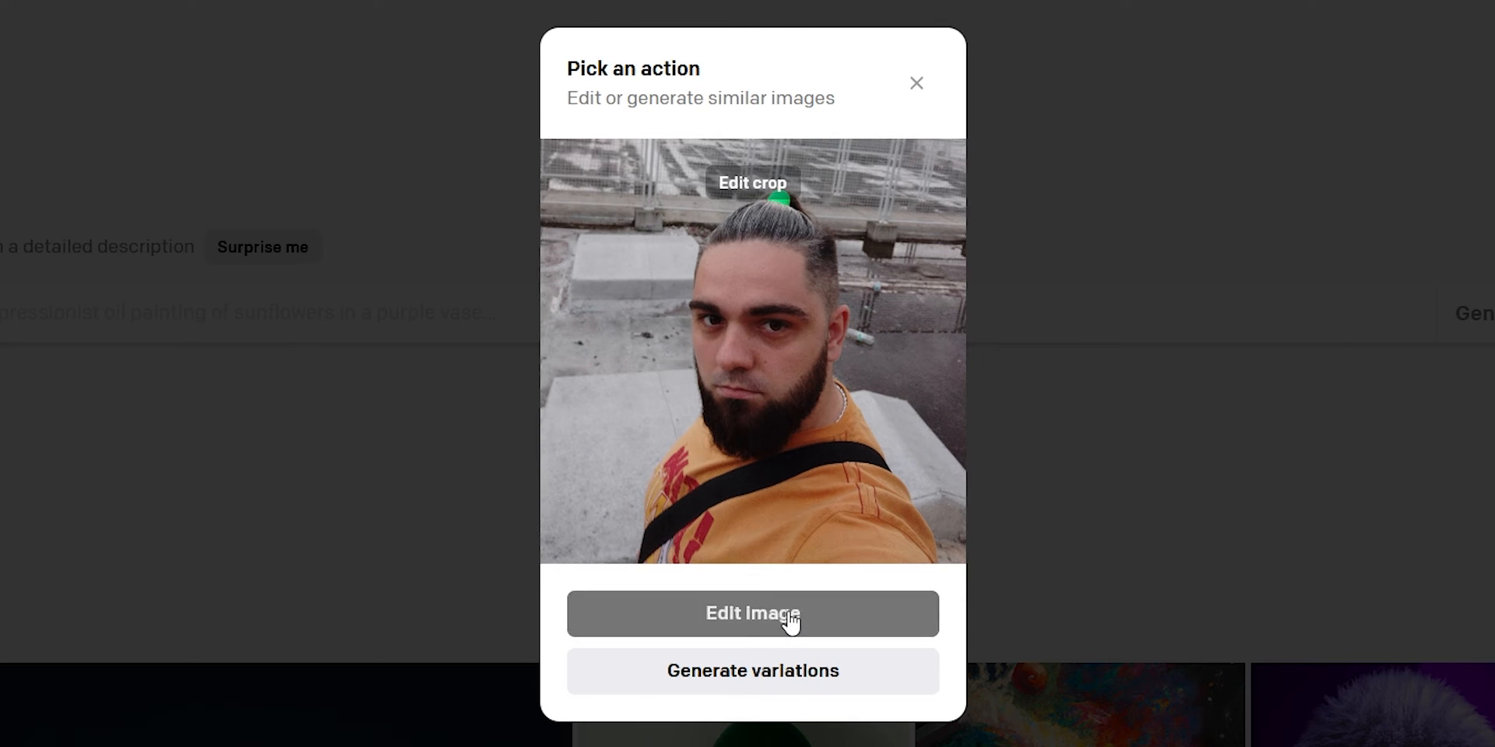
{"action": "mouse_move", "coordinate": [883, 521]}
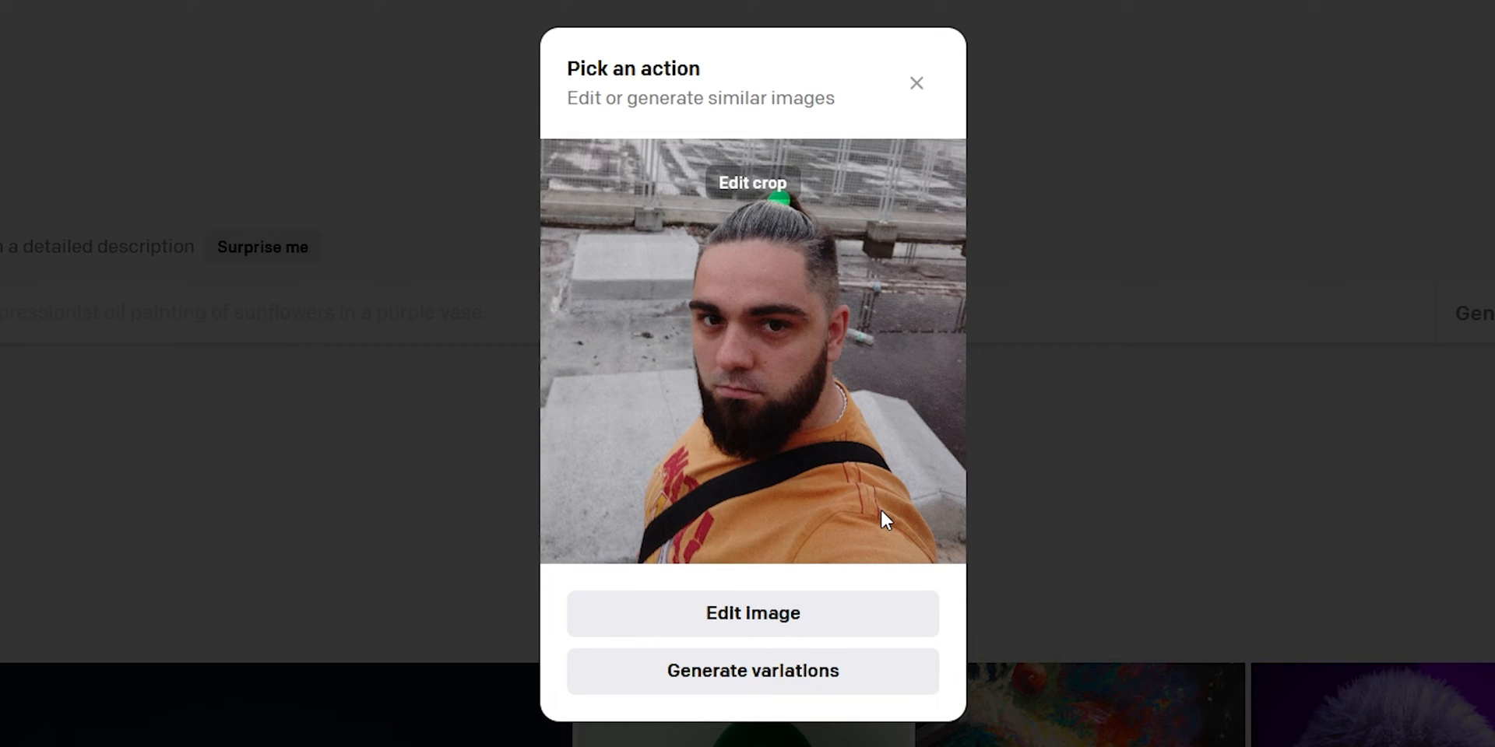
Step: Put sunglasses on the man in the selfie, then erase his hair for another edit
{"action": "left_click", "coordinate": [752, 614]}
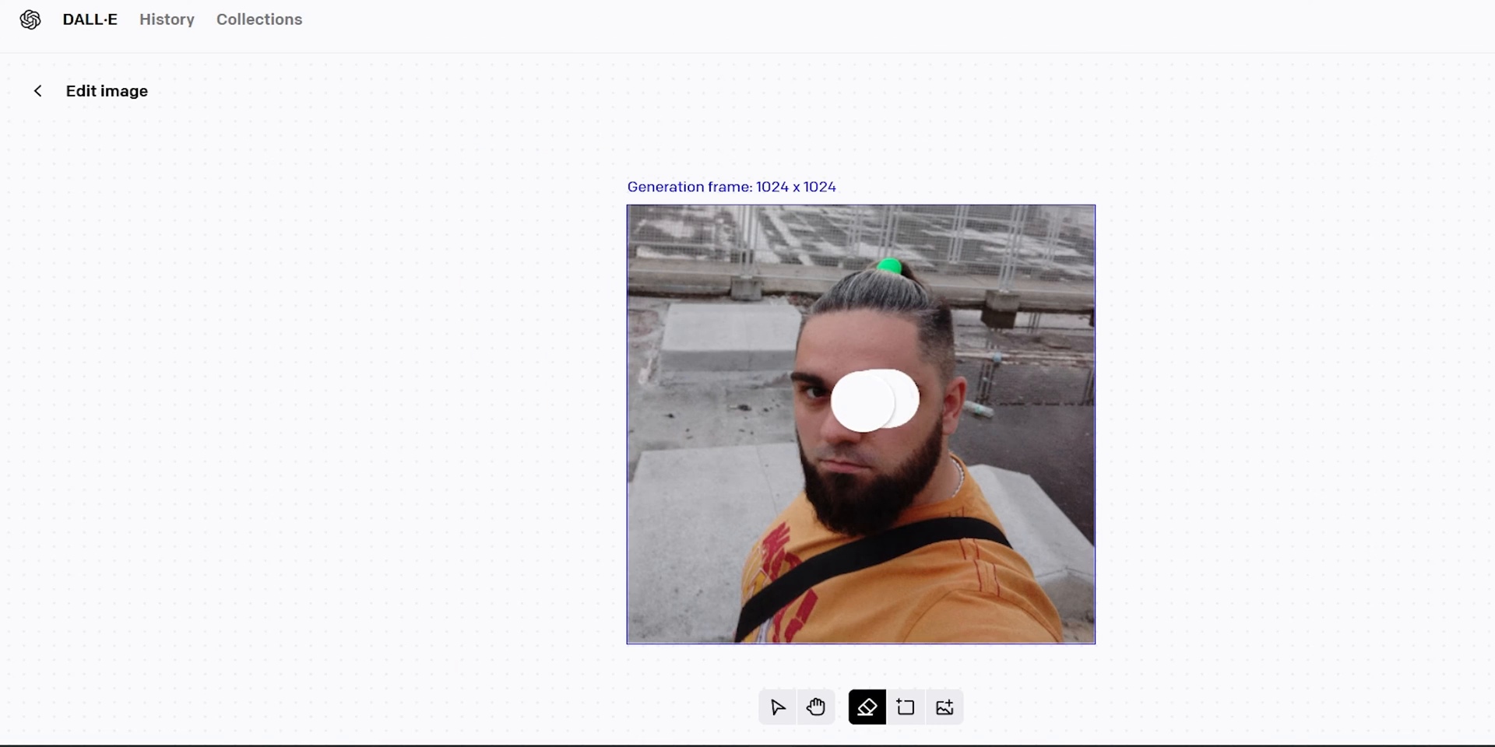
{"action": "left_click_drag", "start_coordinate": [867, 398], "coordinate": [782, 392]}
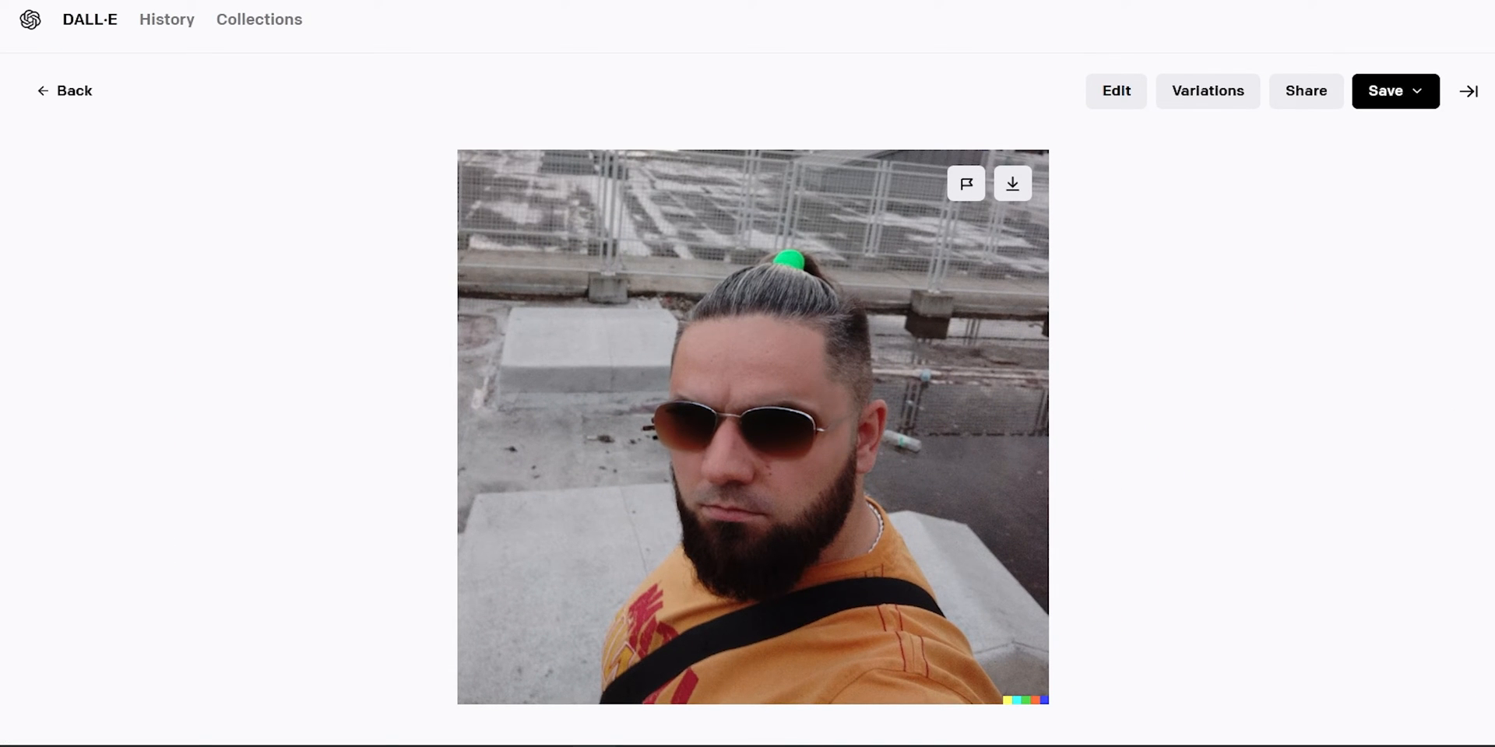
{"action": "left_click", "coordinate": [1117, 91]}
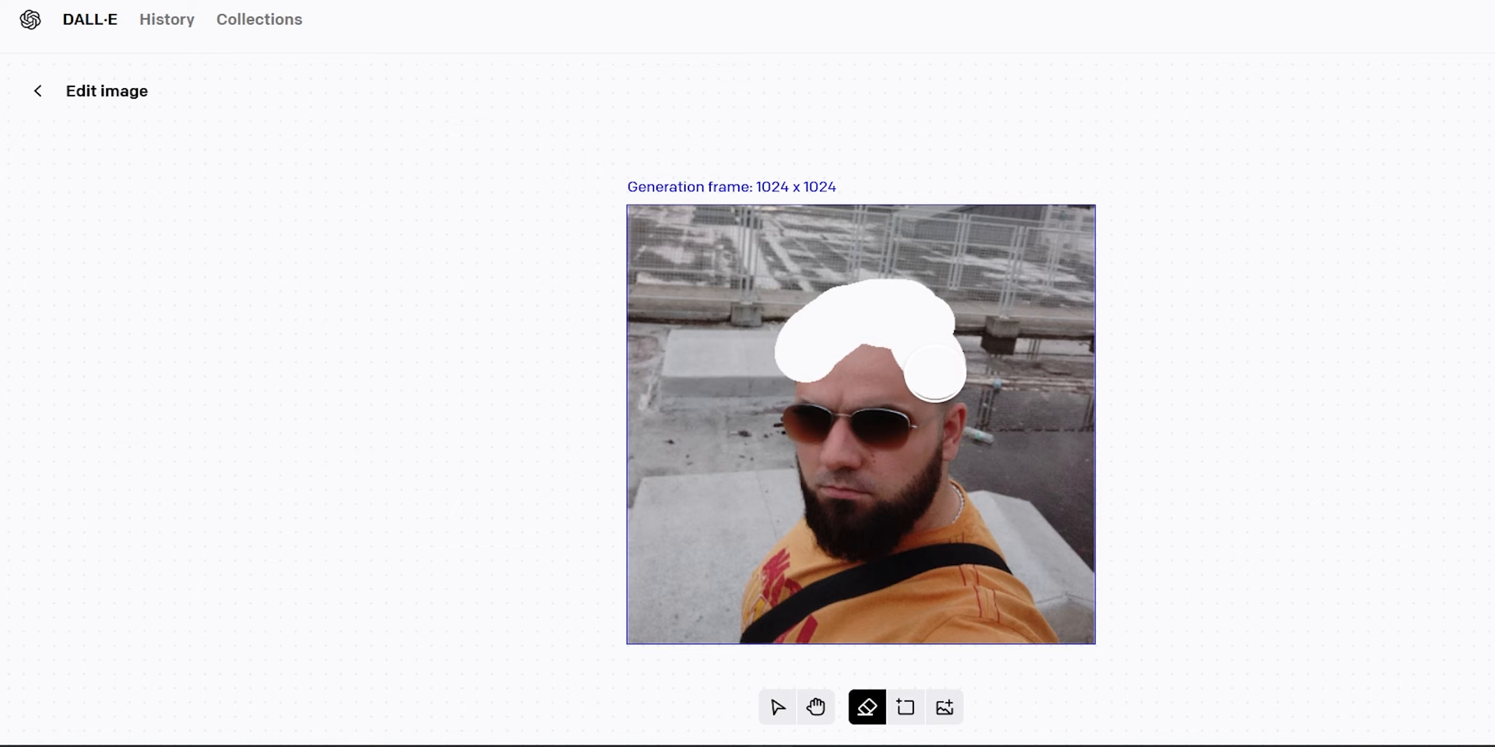
{"action": "left_click", "coordinate": [1431, 137]}
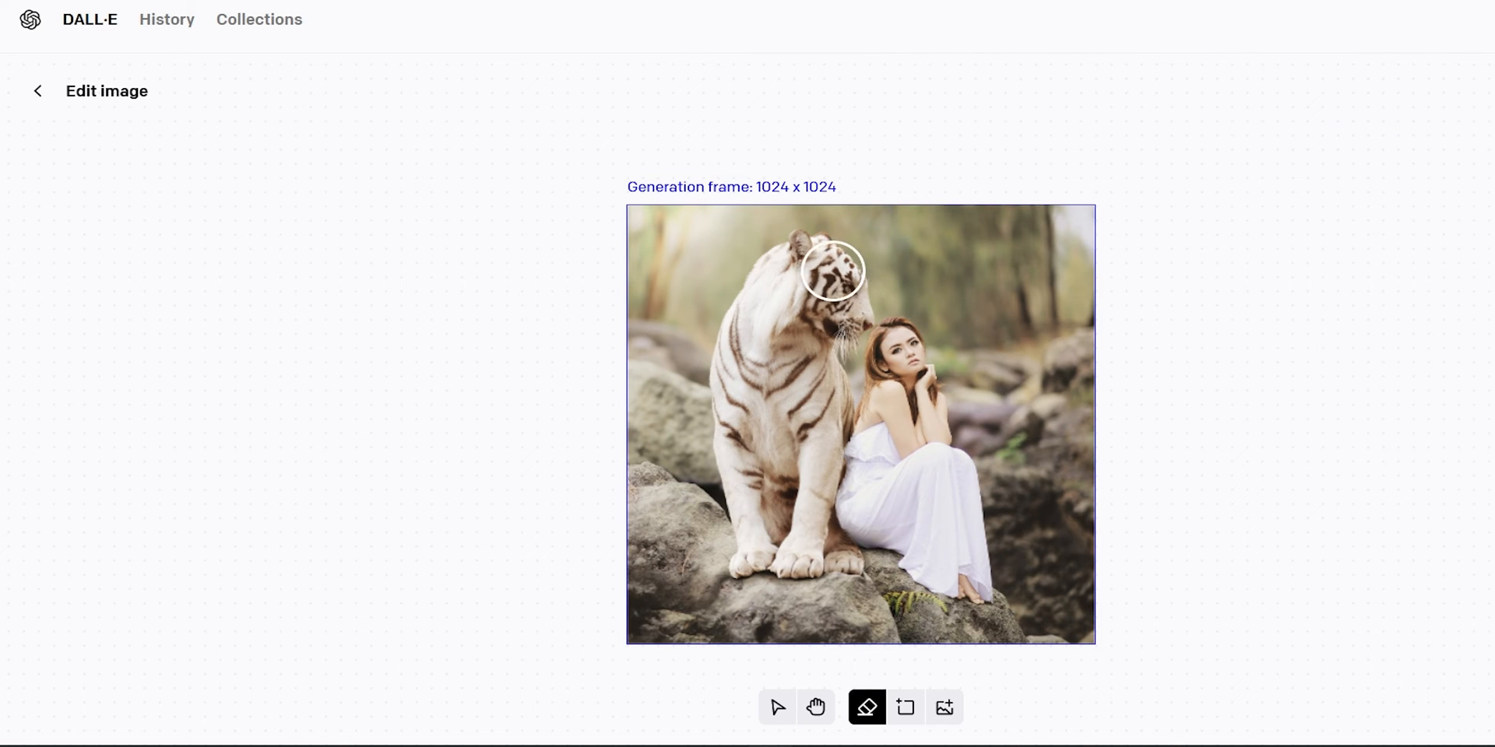
Step: Erase the tiger beside the woman and fill the gap using a 'remove' prompt
{"action": "left_click_drag", "start_coordinate": [834, 272], "coordinate": [763, 572]}
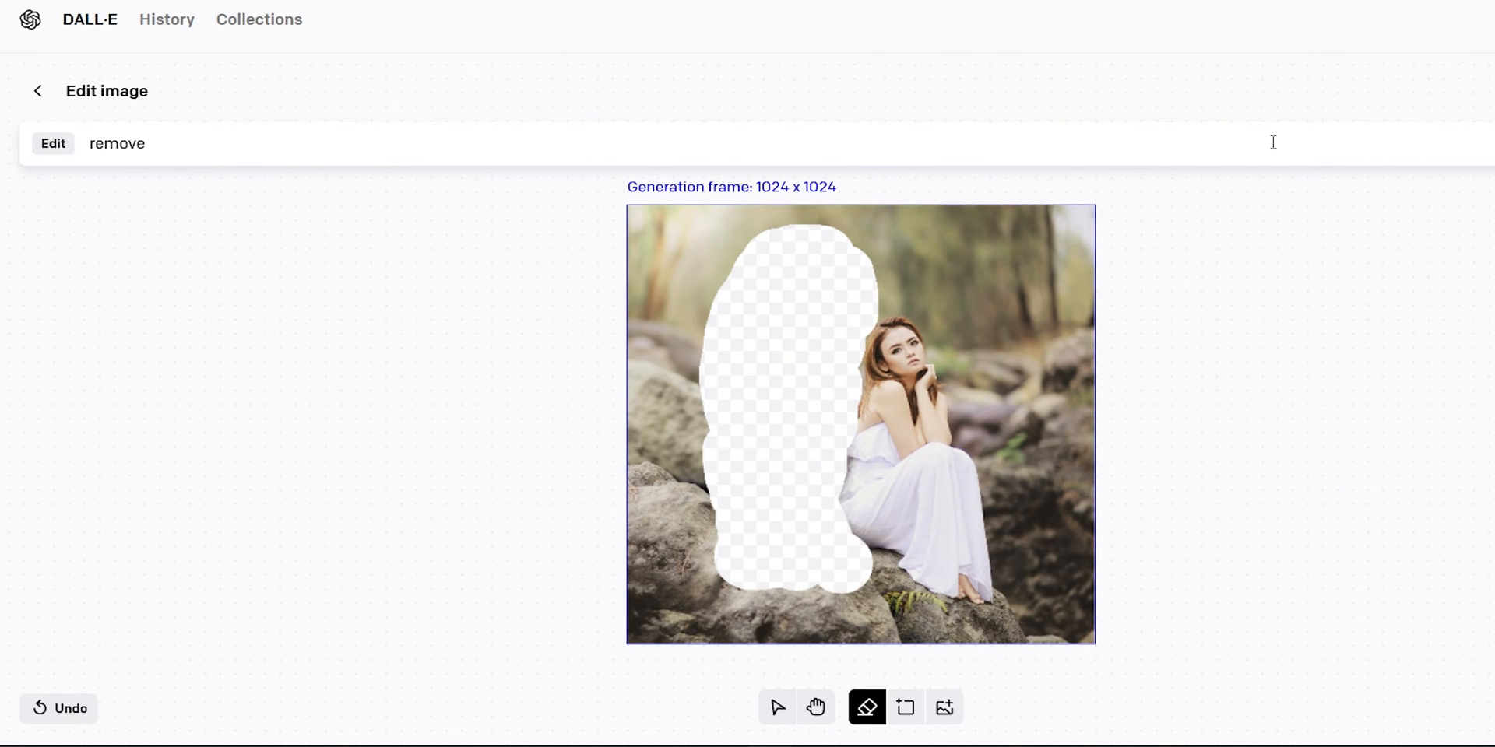
{"action": "left_click", "coordinate": [1432, 137]}
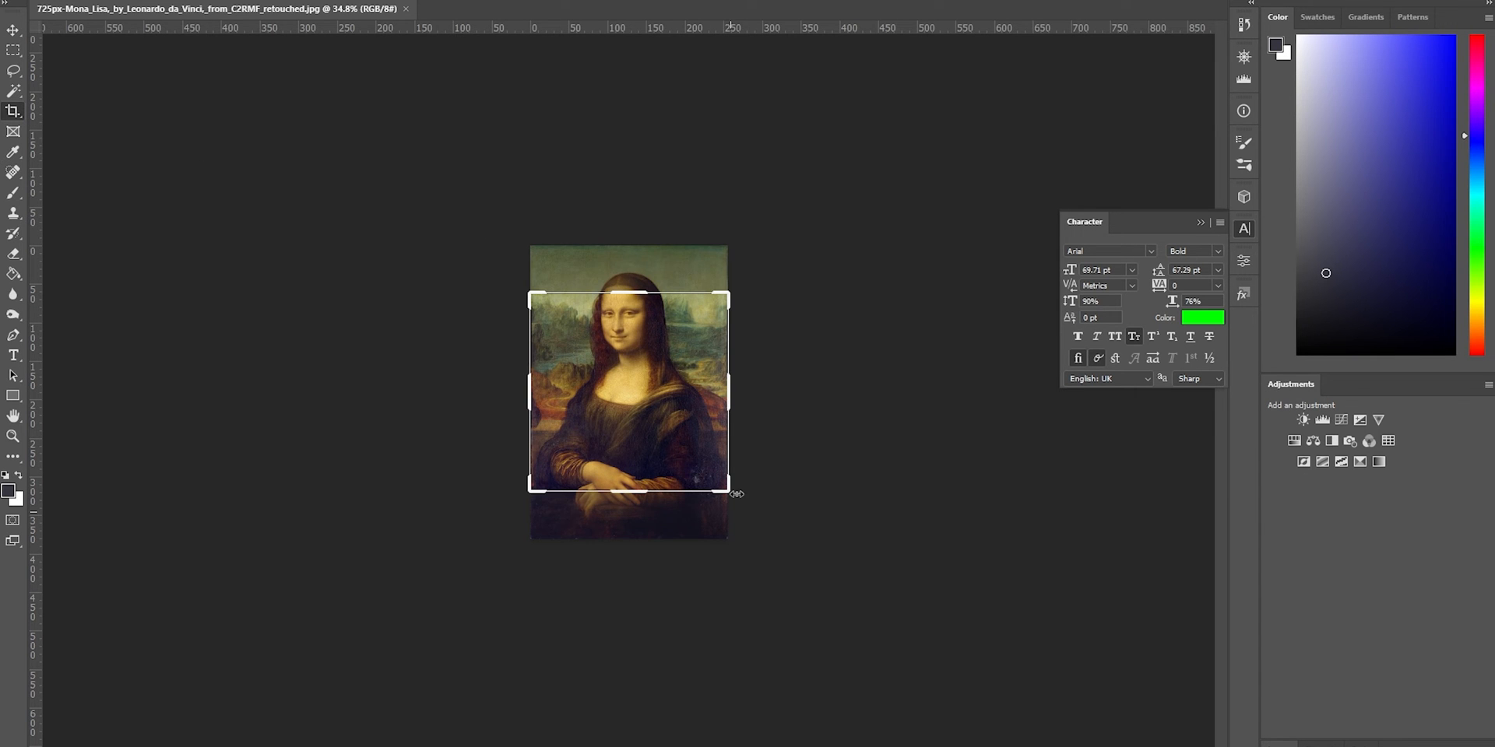
{"action": "left_click", "coordinate": [10, 109]}
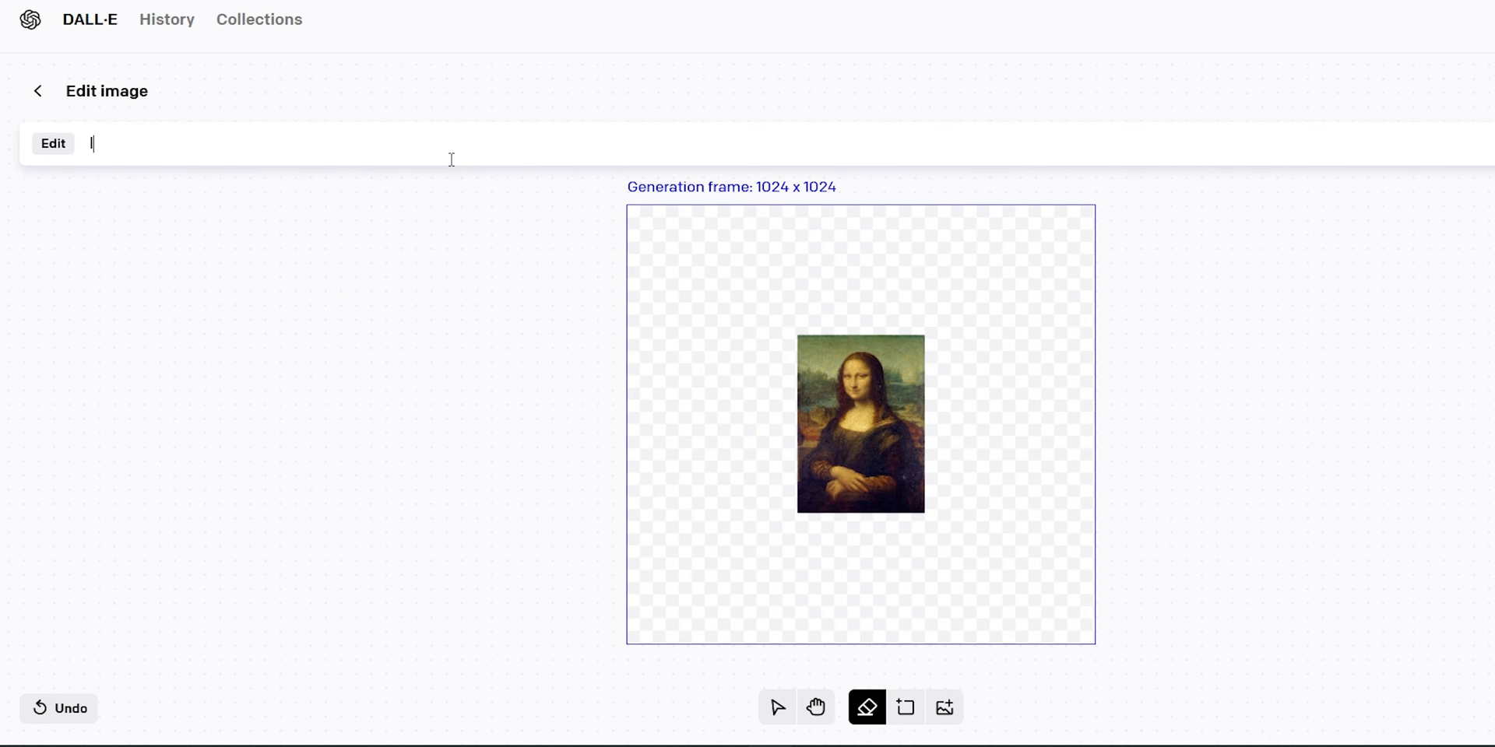
Step: Start a prompt describing what should surround the small centred Mona Lisa
{"action": "left_click", "coordinate": [1397, 31]}
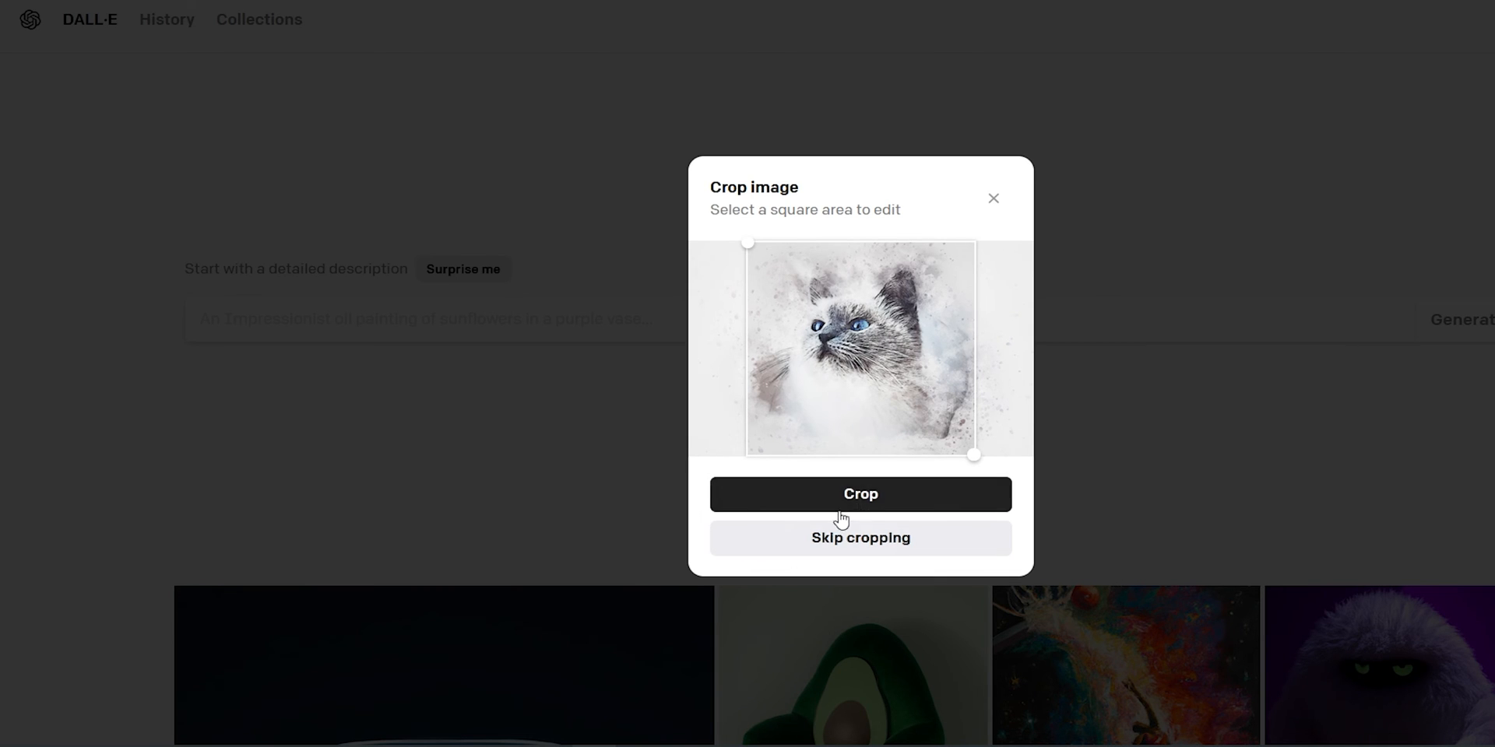
Step: Crop the watercolor cat drawing to a square and generate its variations
{"action": "left_click", "coordinate": [860, 495]}
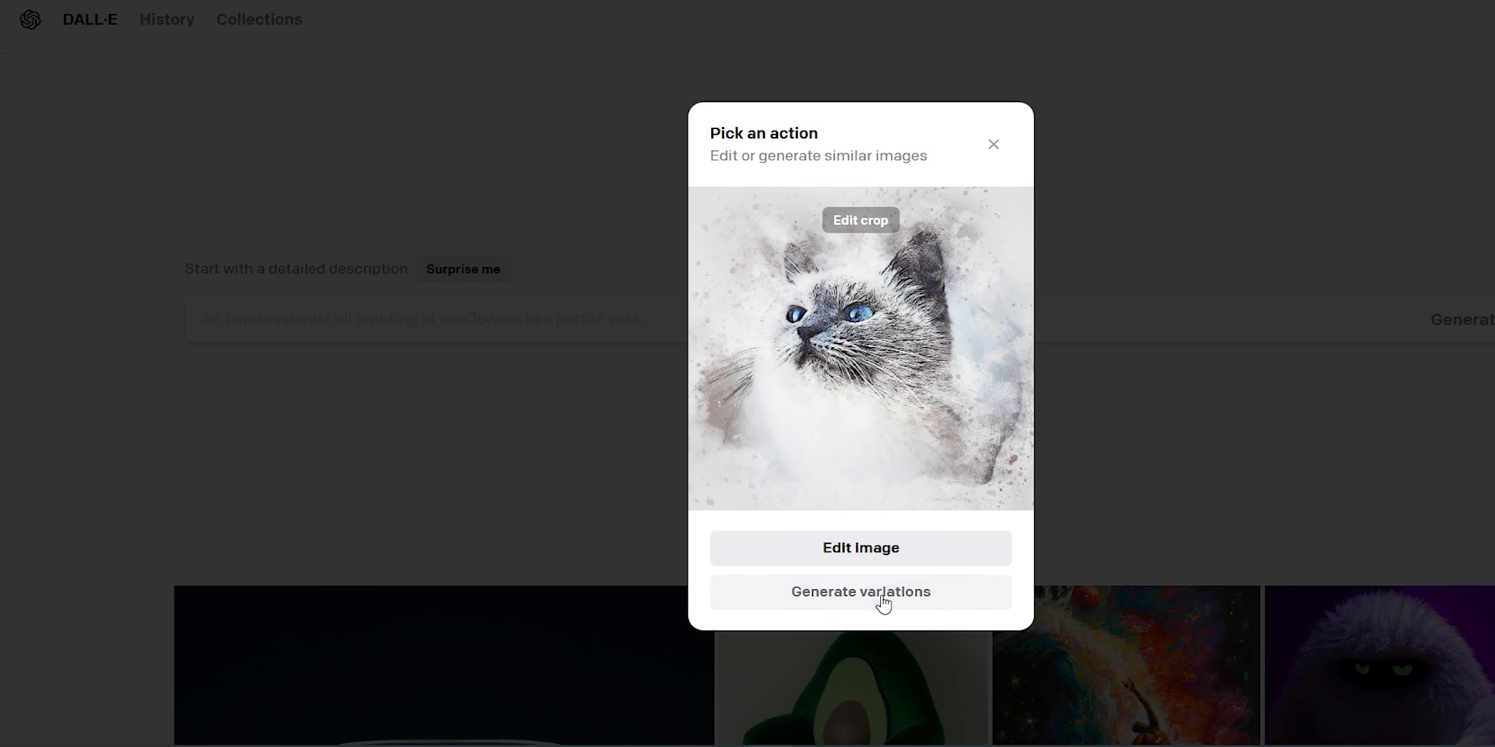
{"action": "left_click", "coordinate": [860, 592]}
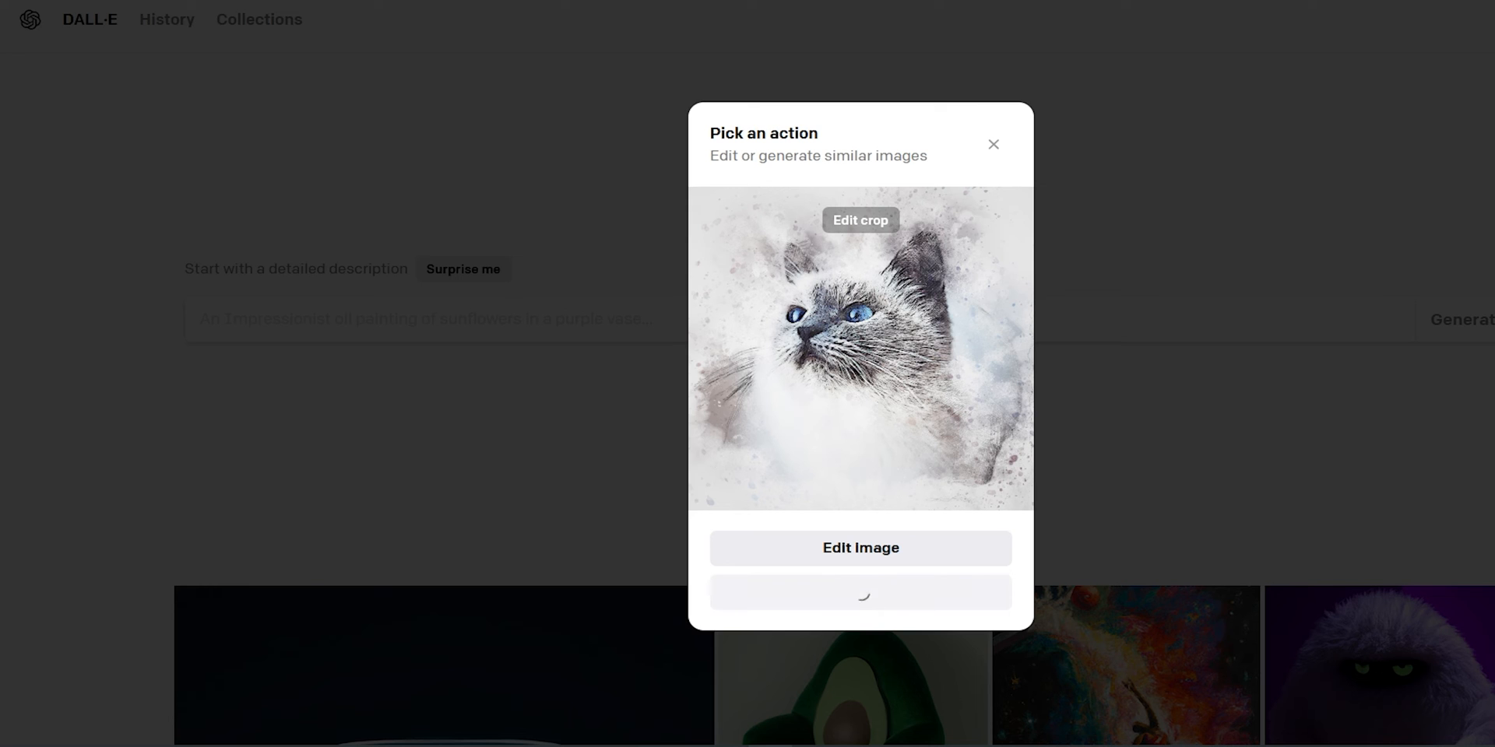